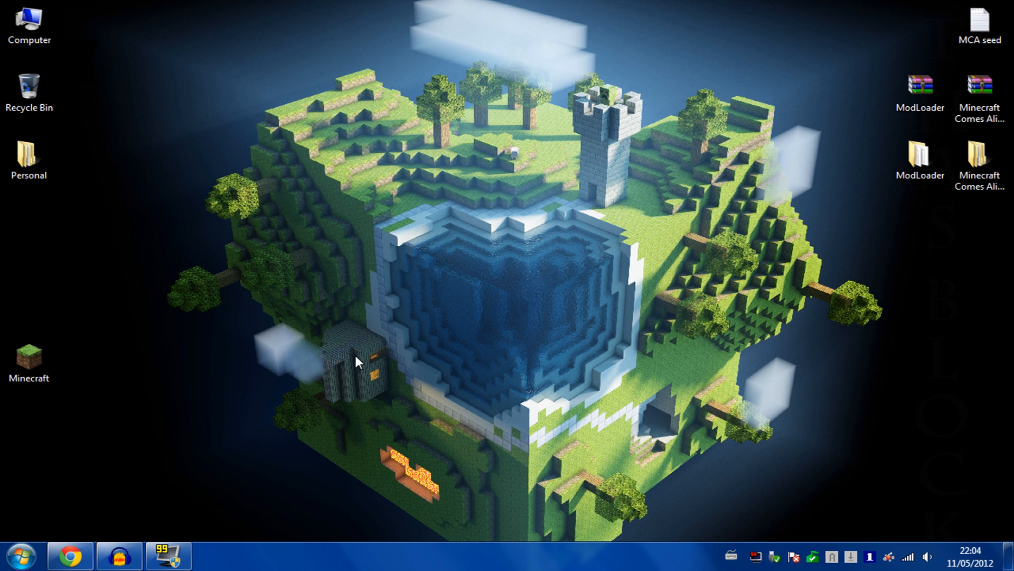
{"action": "mouse_move", "coordinate": [507, 278]}
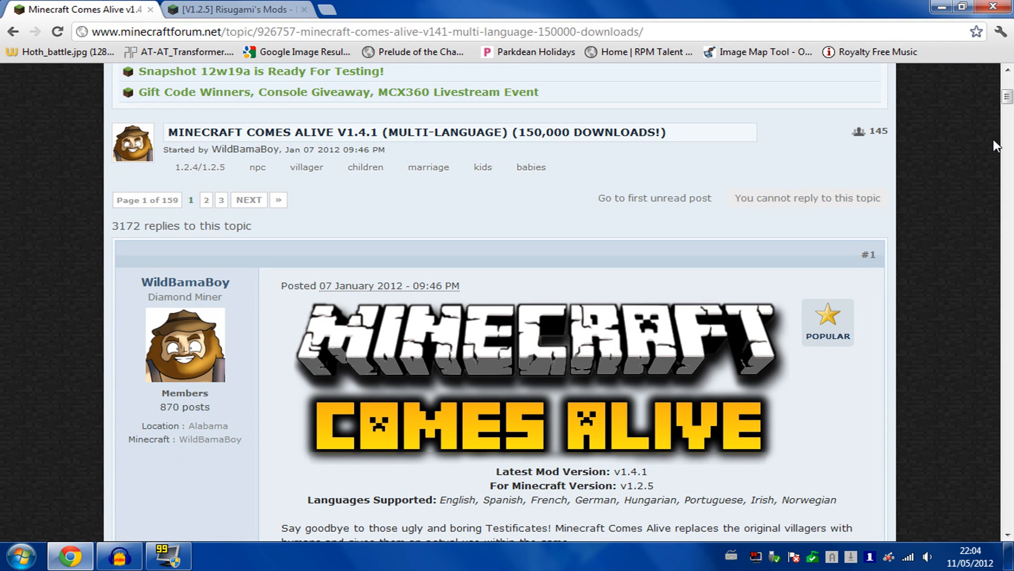
{"action": "mouse_move", "coordinate": [660, 235]}
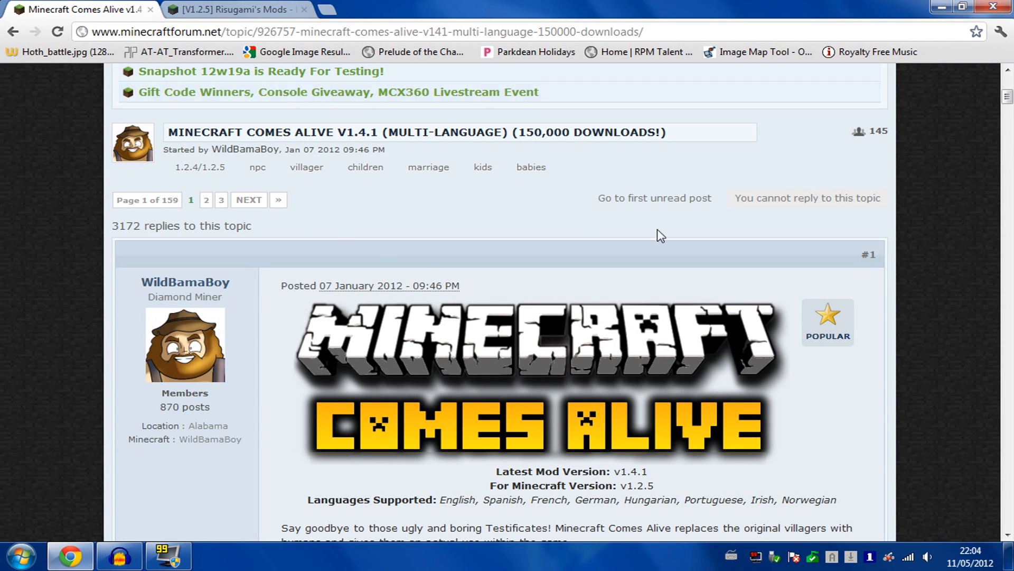
Step: Scroll the forum thread down to the Downloads section listing the MCA v1.4.1 links
{"action": "scroll", "scroll_direction": "down", "scroll_amount": 3}
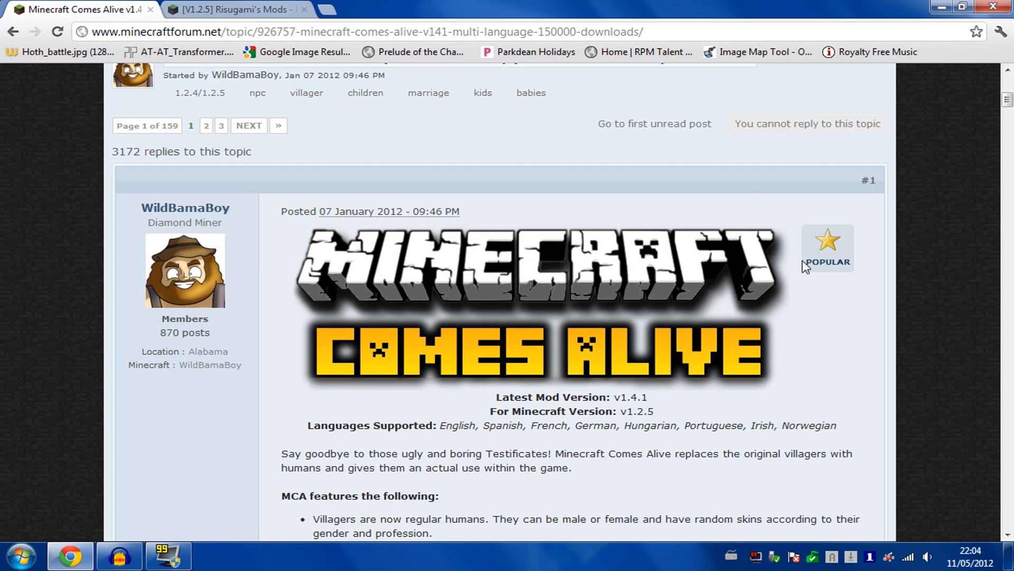
{"action": "scroll", "scroll_direction": "down", "scroll_amount": 3}
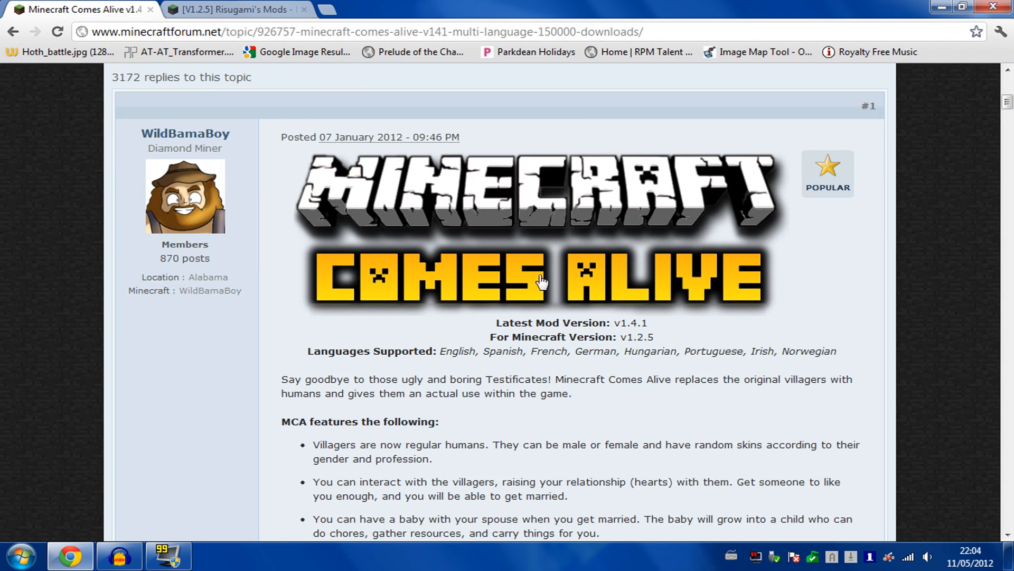
{"action": "mouse_move", "coordinate": [295, 260]}
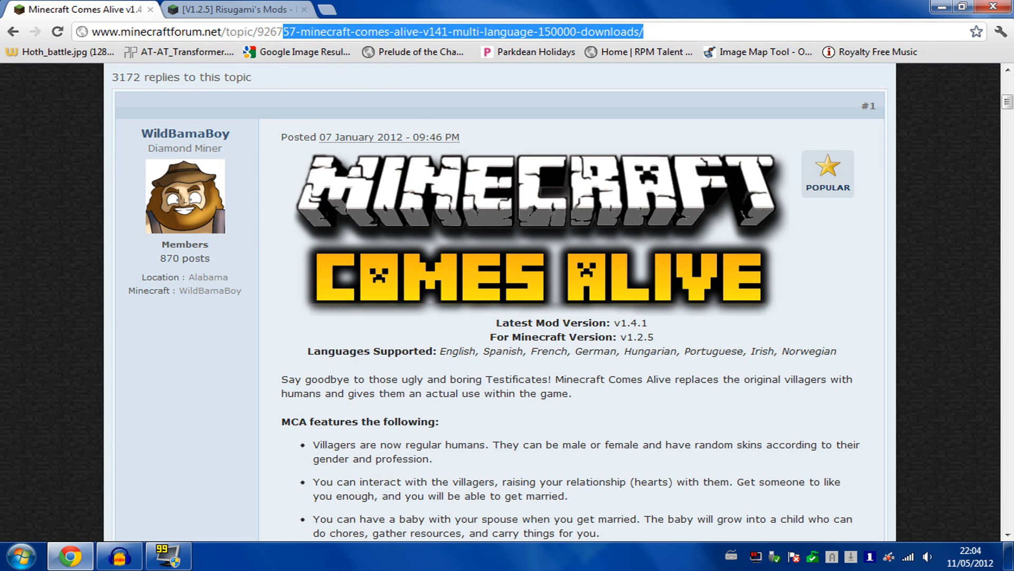
{"action": "scroll", "scroll_direction": "down", "scroll_amount": 3}
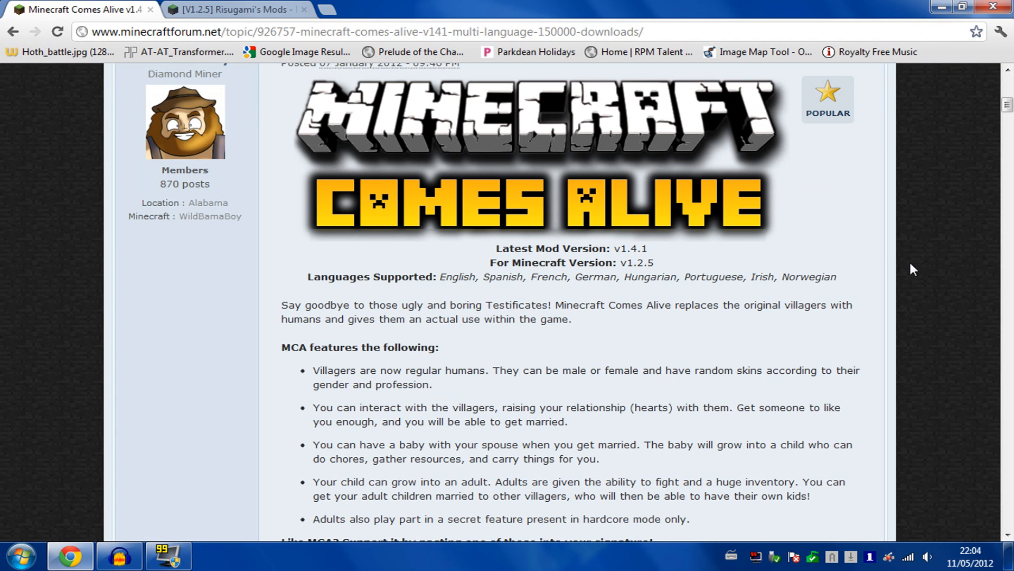
{"action": "scroll", "scroll_direction": "down", "scroll_amount": 3}
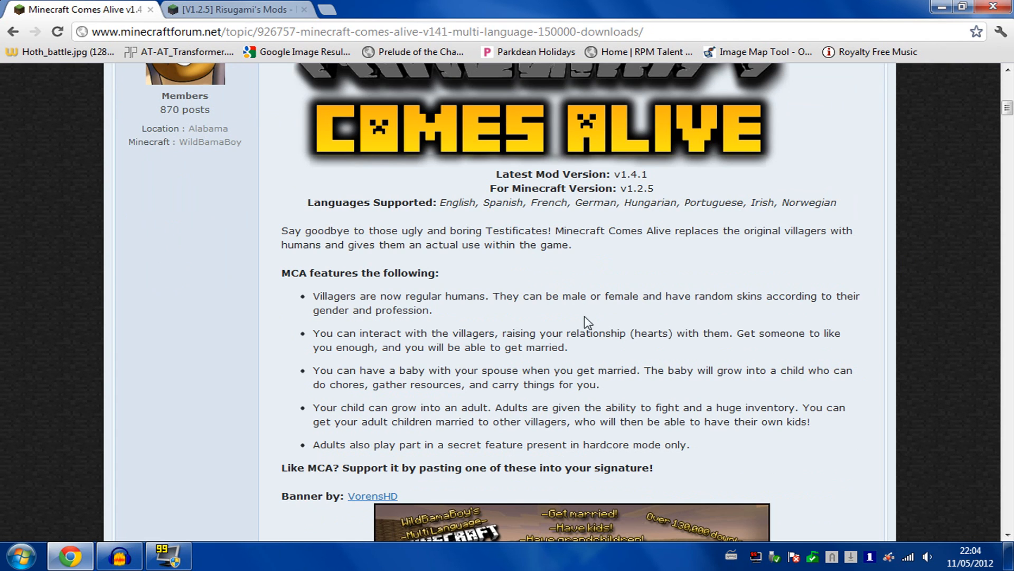
{"action": "scroll", "scroll_direction": "down", "scroll_amount": 3}
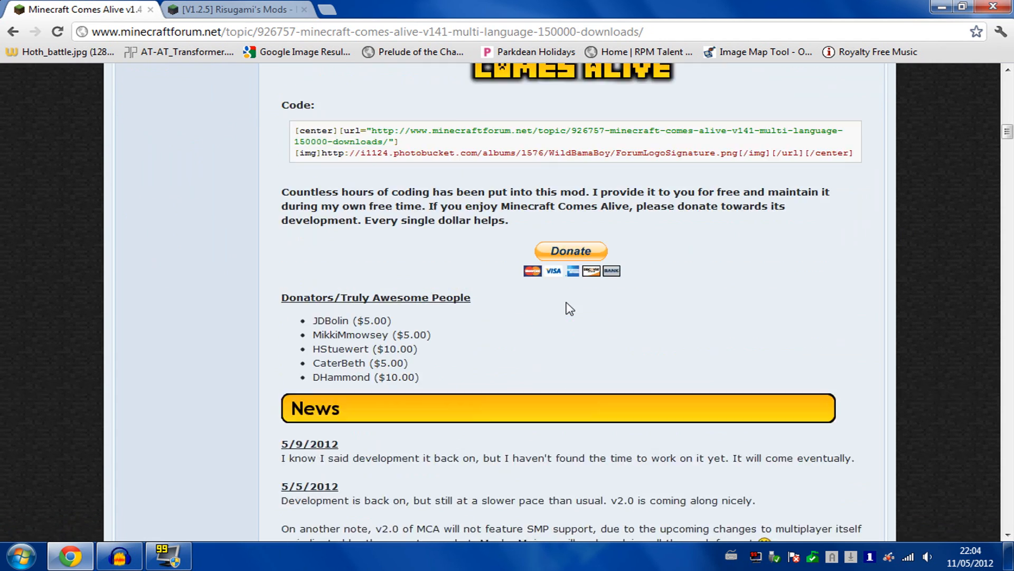
{"action": "scroll", "scroll_direction": "up", "scroll_amount": 3}
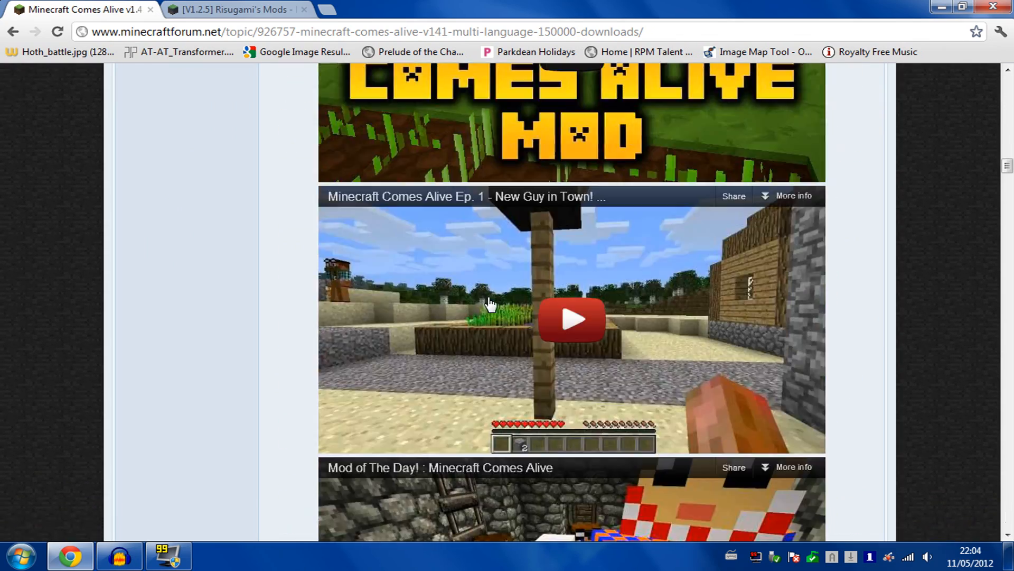
{"action": "scroll", "scroll_direction": "down", "scroll_amount": 3}
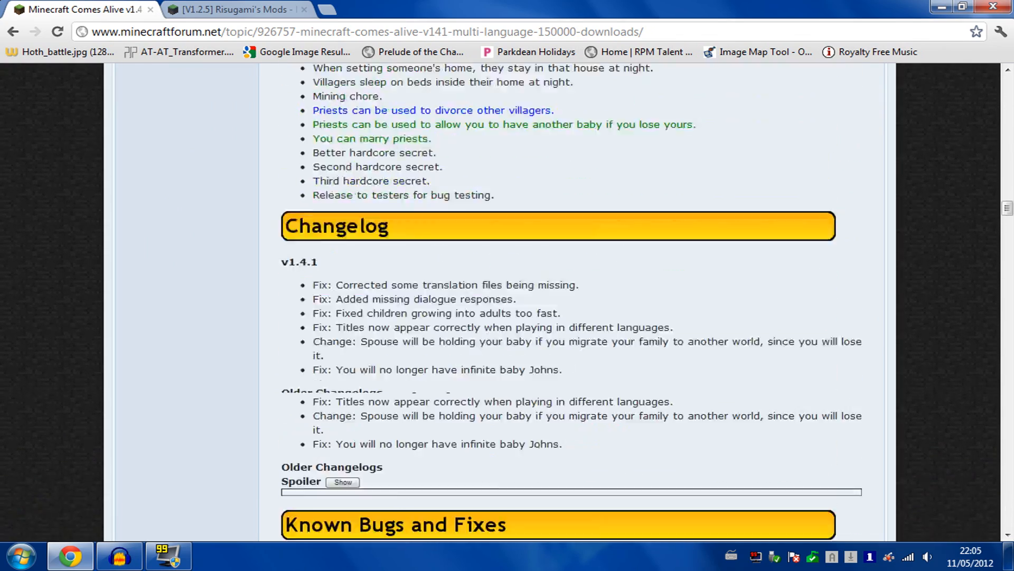
{"action": "scroll", "scroll_direction": "down", "scroll_amount": 3}
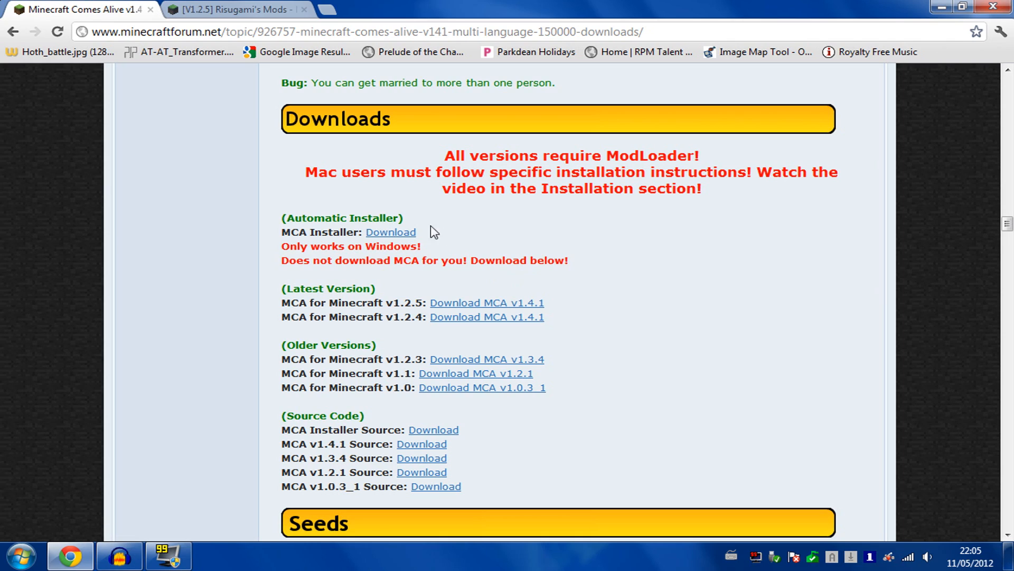
{"action": "mouse_move", "coordinate": [563, 304]}
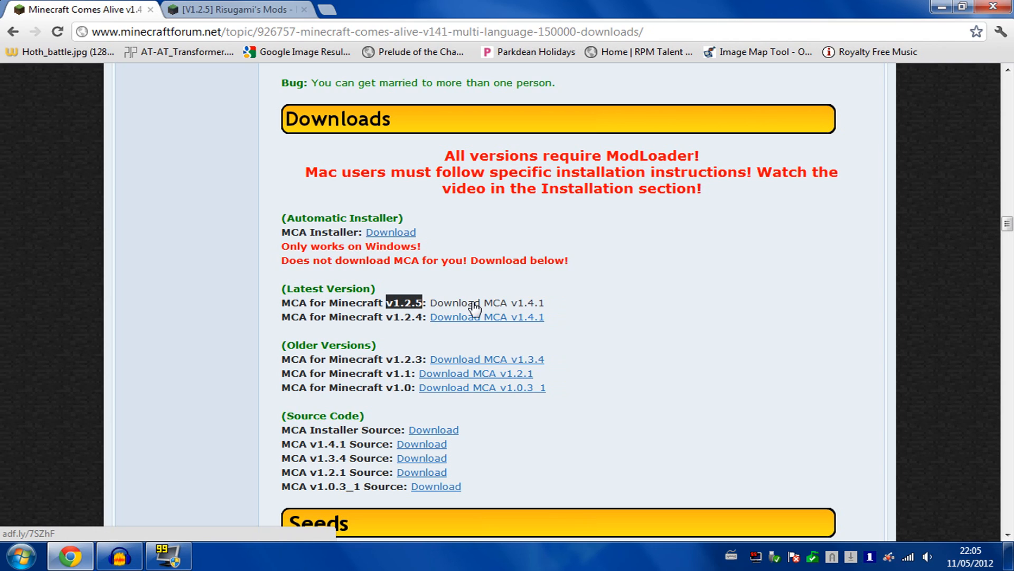
{"action": "mouse_move", "coordinate": [580, 306]}
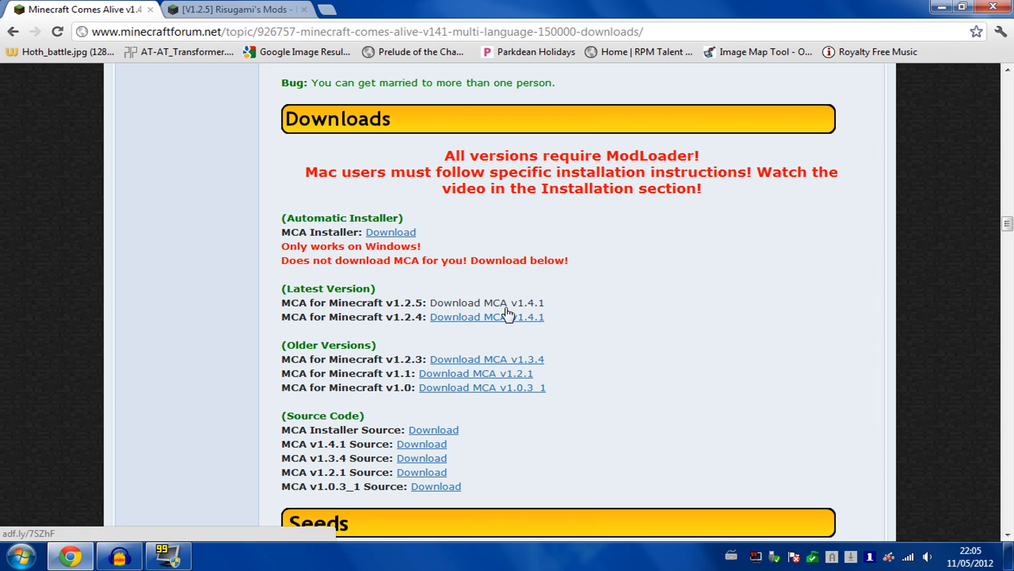
{"action": "mouse_move", "coordinate": [478, 306]}
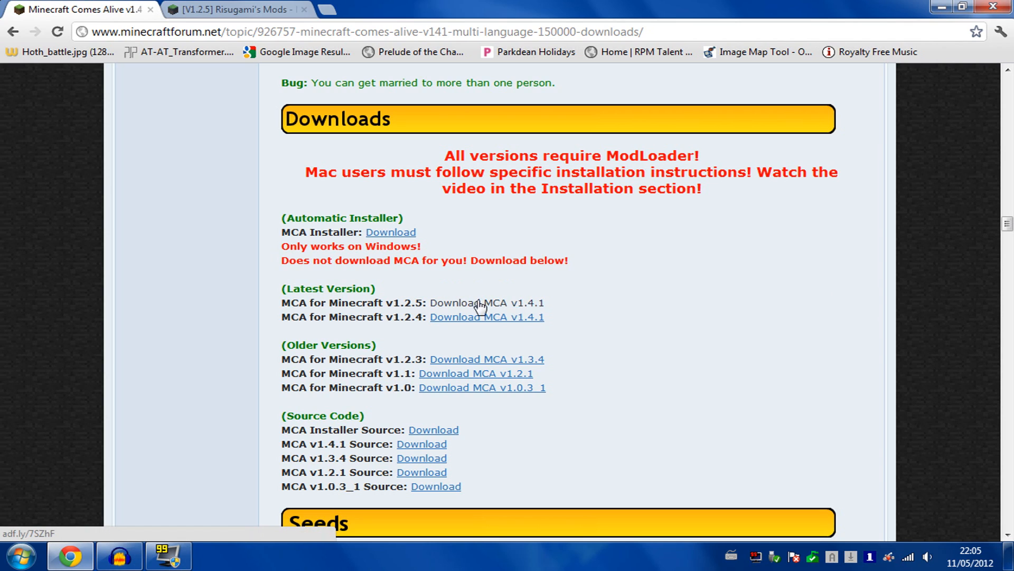
{"action": "mouse_move", "coordinate": [522, 307]}
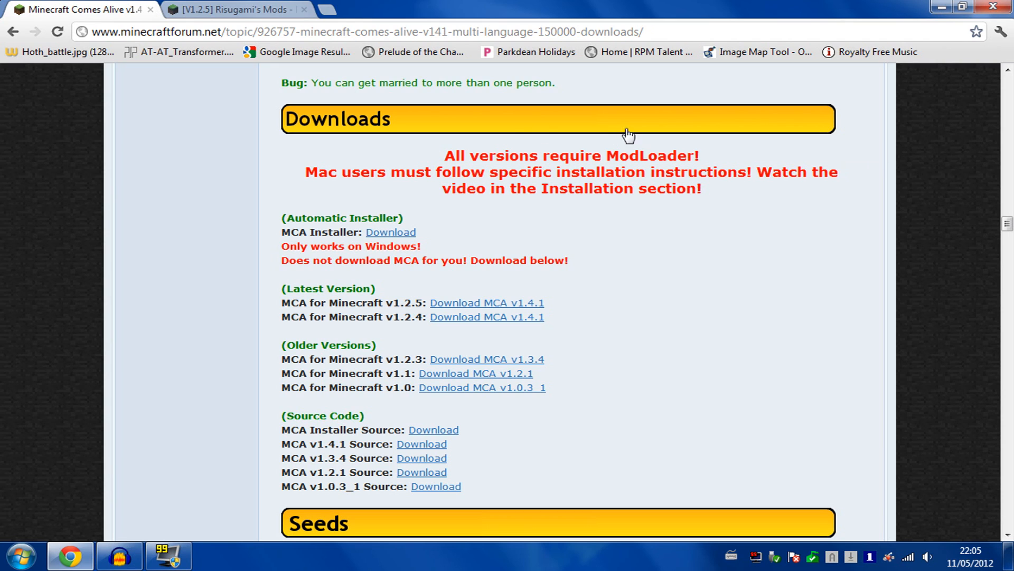
Step: Show Risugami's Mods thread scrolled to the ModLoader 1.2.5 entry and its download links
{"action": "left_click", "coordinate": [232, 10]}
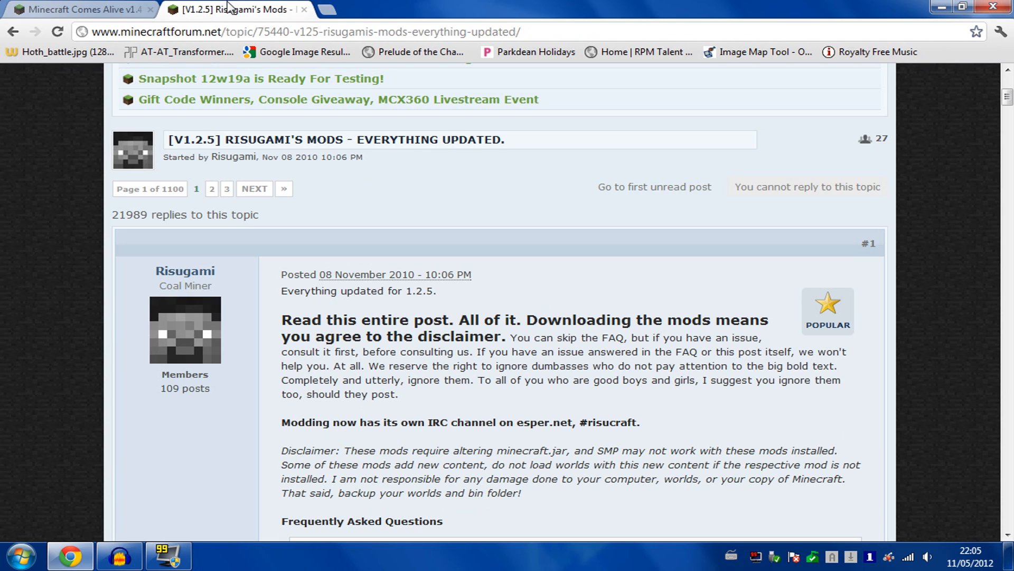
{"action": "mouse_move", "coordinate": [382, 208]}
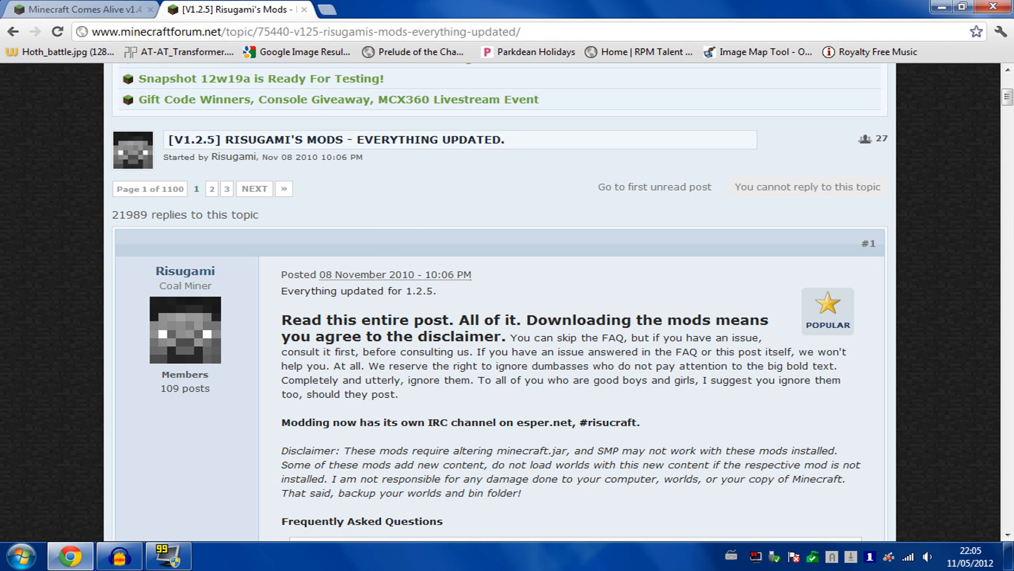
{"action": "scroll", "scroll_direction": "up", "scroll_amount": 3}
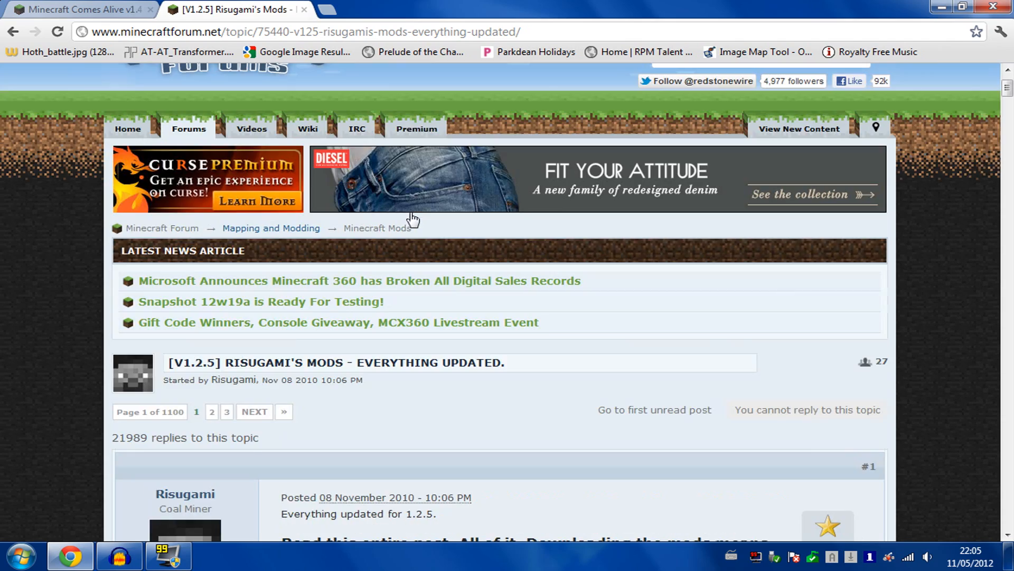
{"action": "scroll", "scroll_direction": "down", "scroll_amount": 3}
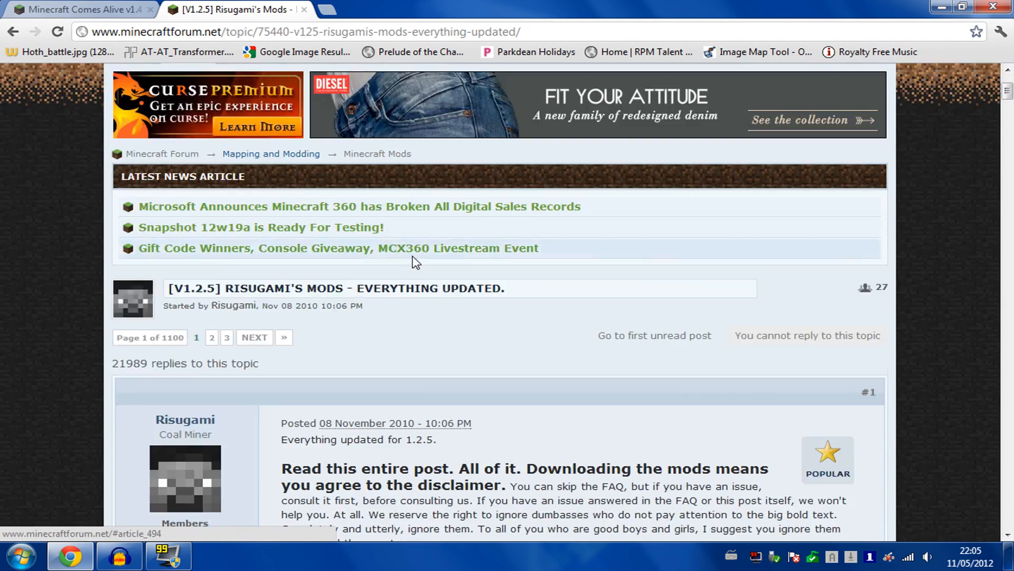
{"action": "scroll", "scroll_direction": "down", "scroll_amount": 3}
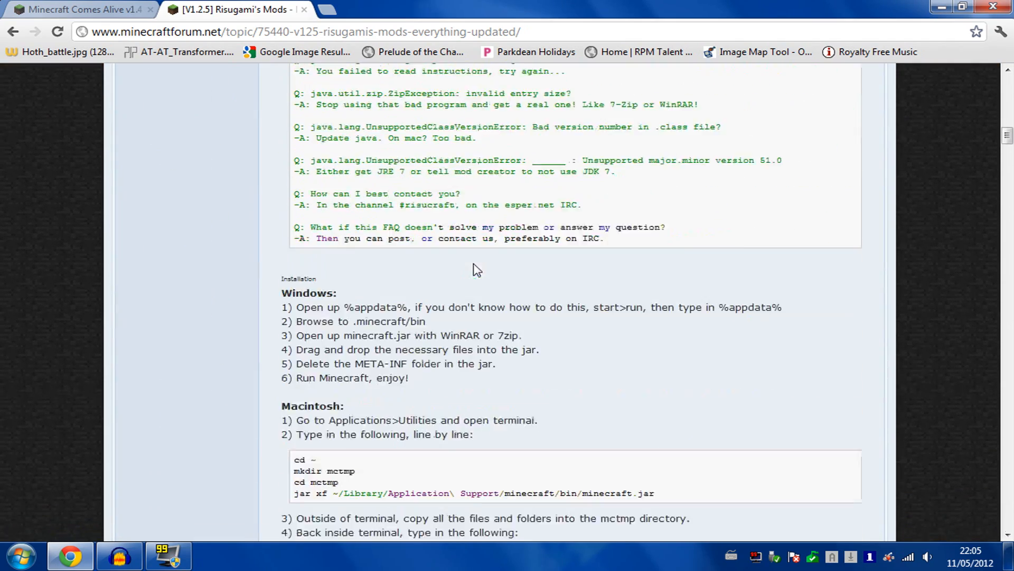
{"action": "scroll", "scroll_direction": "down", "scroll_amount": 3}
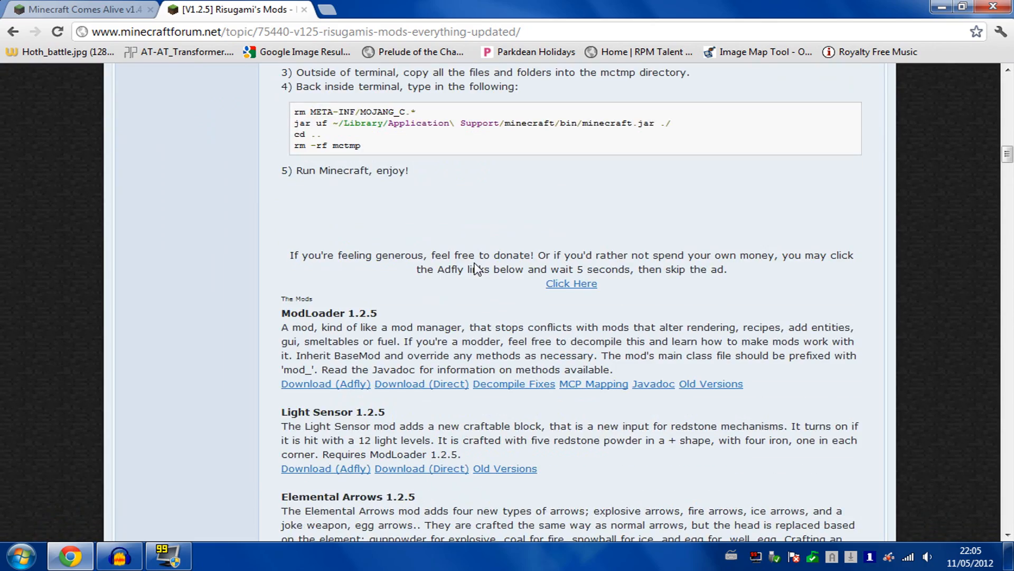
{"action": "scroll", "scroll_direction": "down", "scroll_amount": 3}
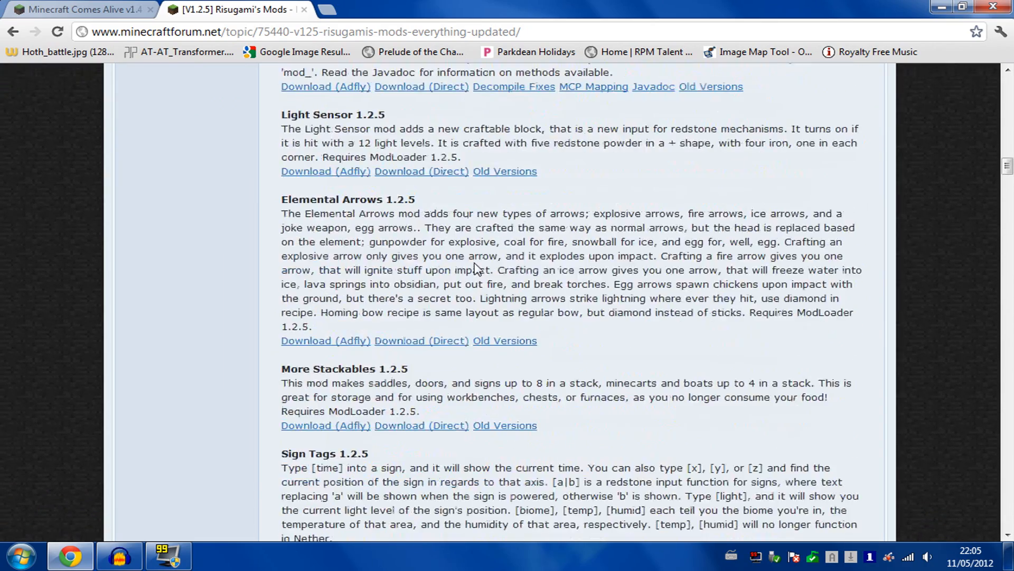
{"action": "scroll", "scroll_direction": "up", "scroll_amount": 3}
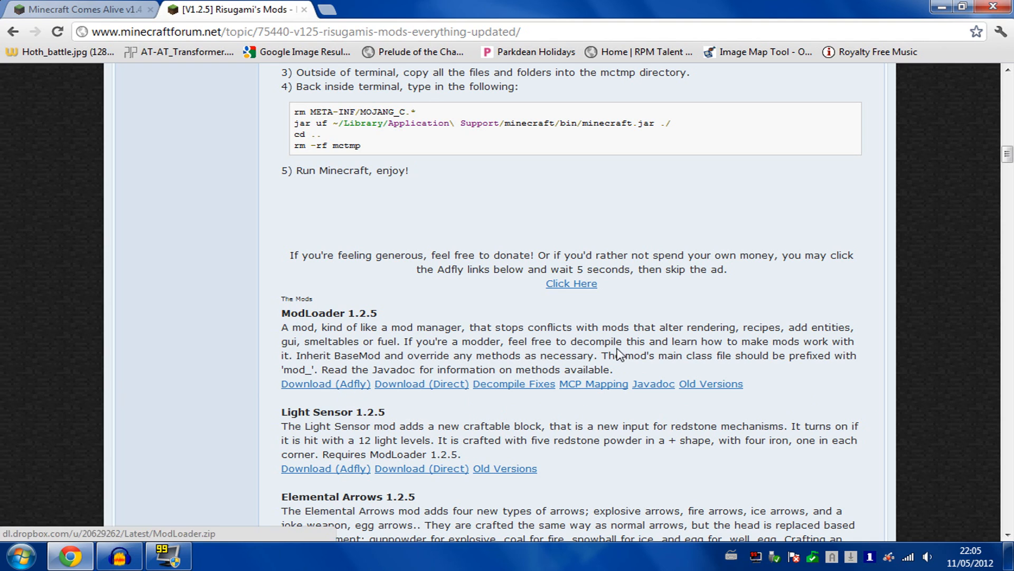
{"action": "mouse_move", "coordinate": [927, 13]}
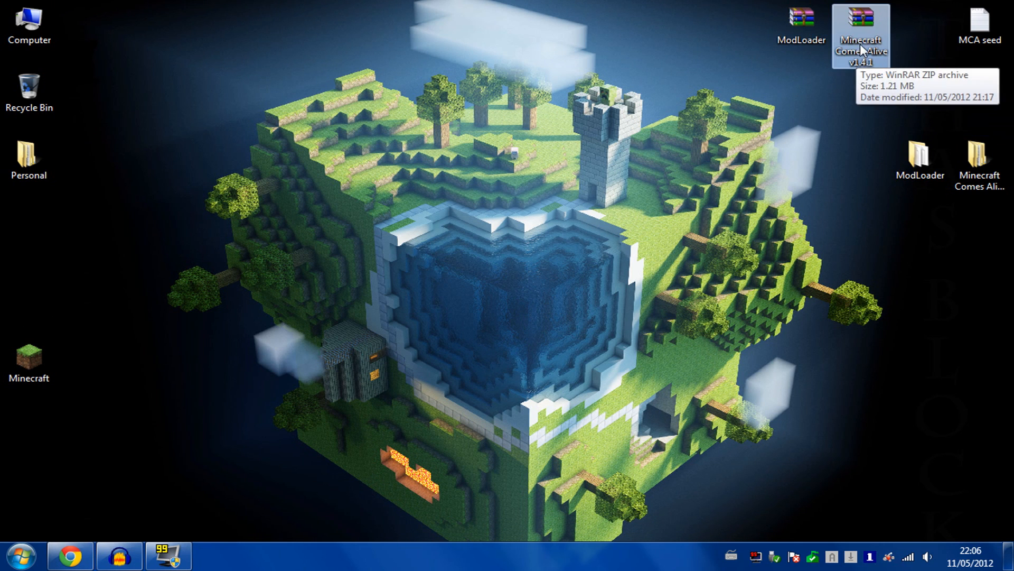
Step: Select the Minecraft Comes Alive archive on the desktop and bring up the Start menu
{"action": "left_click", "coordinate": [801, 25]}
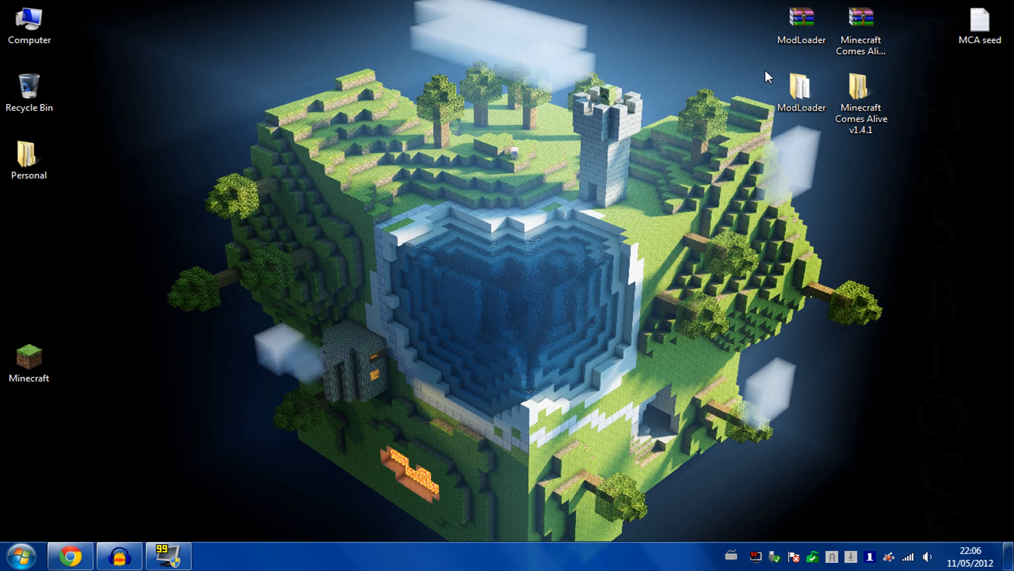
{"action": "mouse_move", "coordinate": [59, 531]}
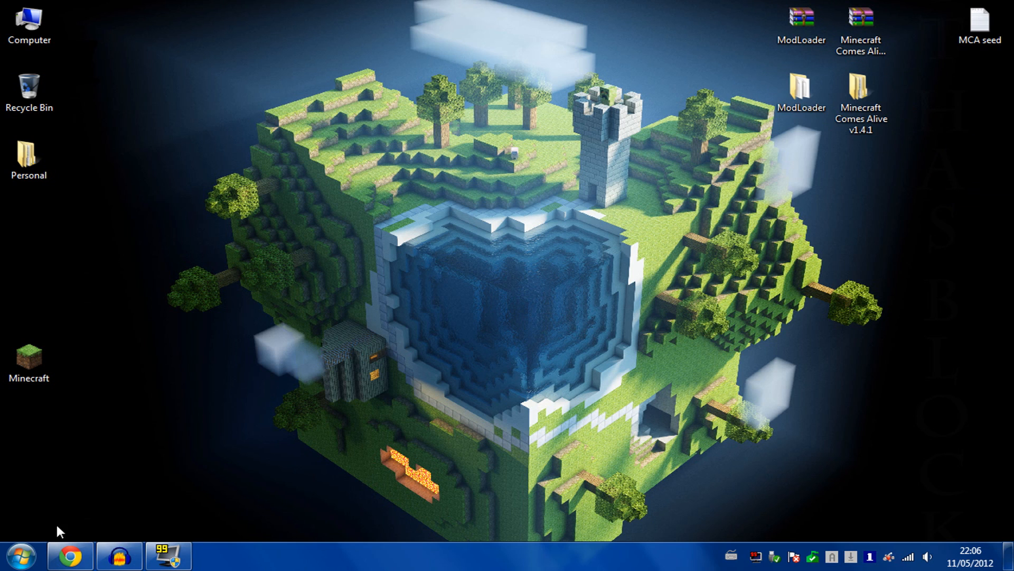
{"action": "left_click", "coordinate": [29, 362]}
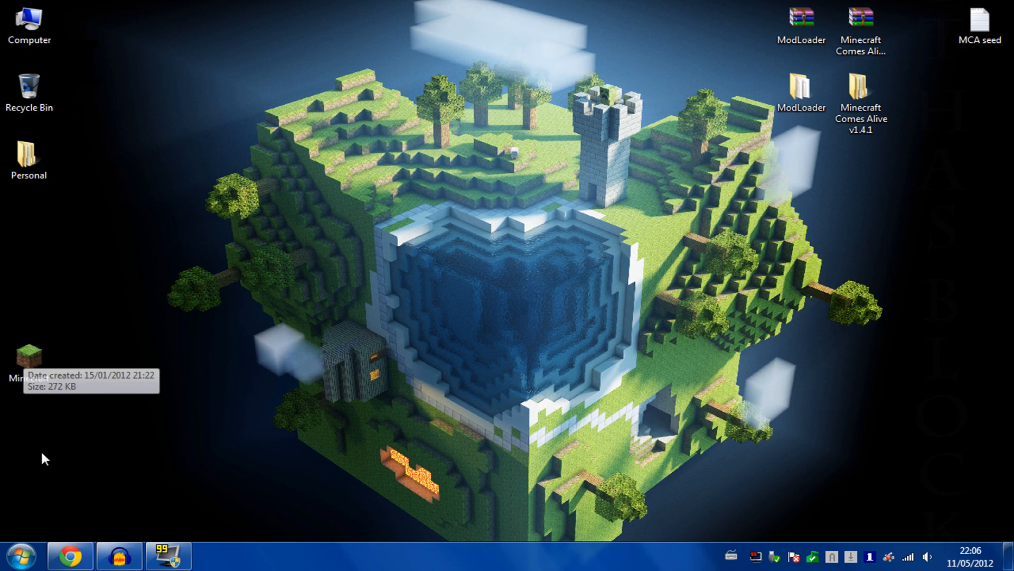
{"action": "left_click", "coordinate": [21, 555]}
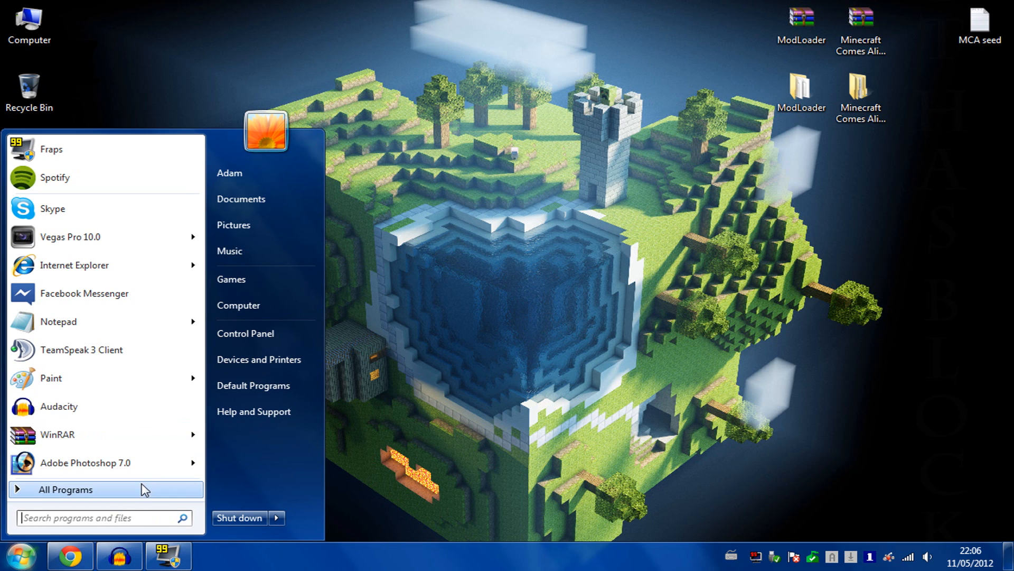
Step: Navigate via 'appdata' to Roaming\.minecraft\bin and highlight minecraft.jar
{"action": "type", "text": "appd"}
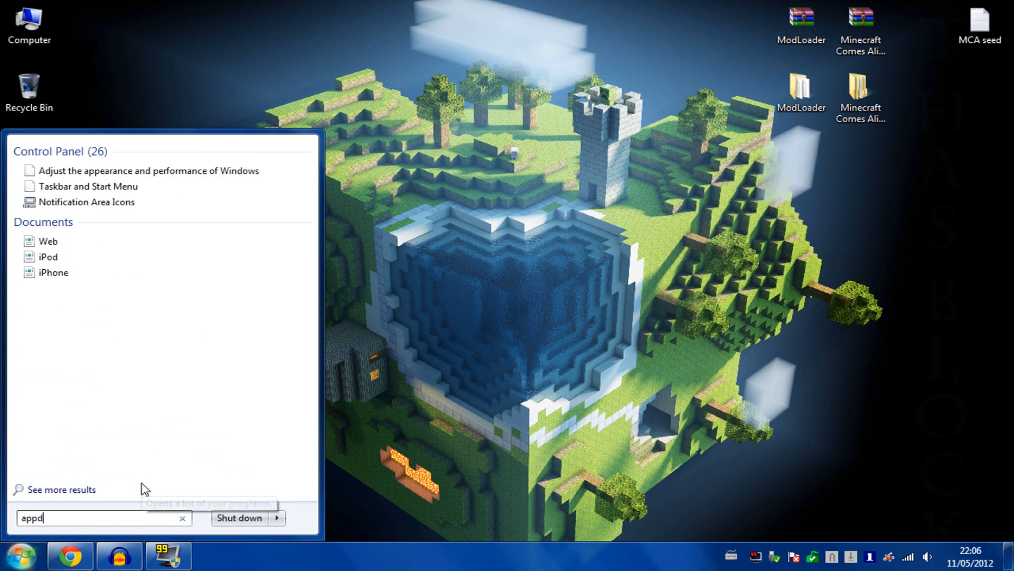
{"action": "type", "text": "ata"}
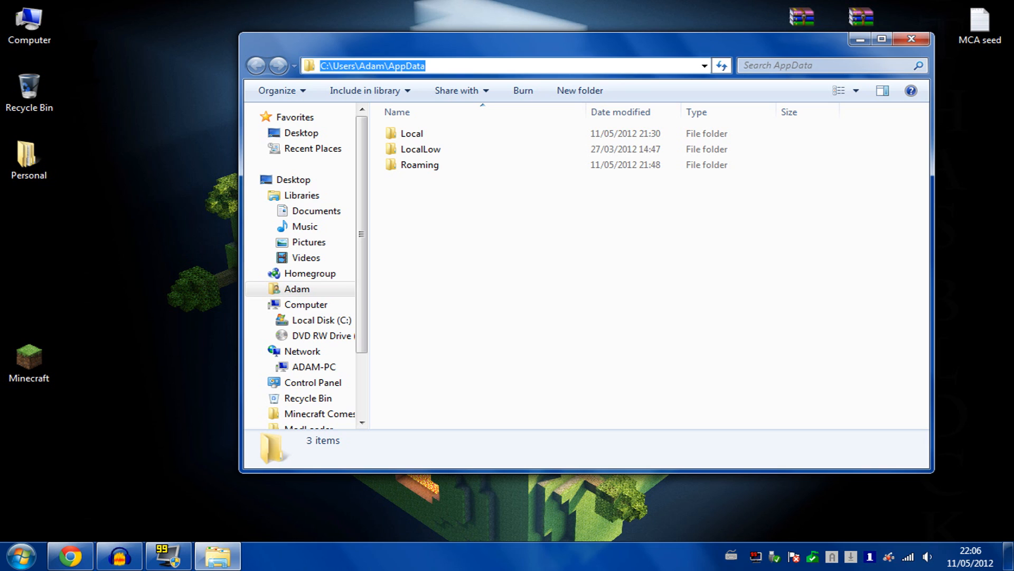
{"action": "mouse_move", "coordinate": [394, 64]}
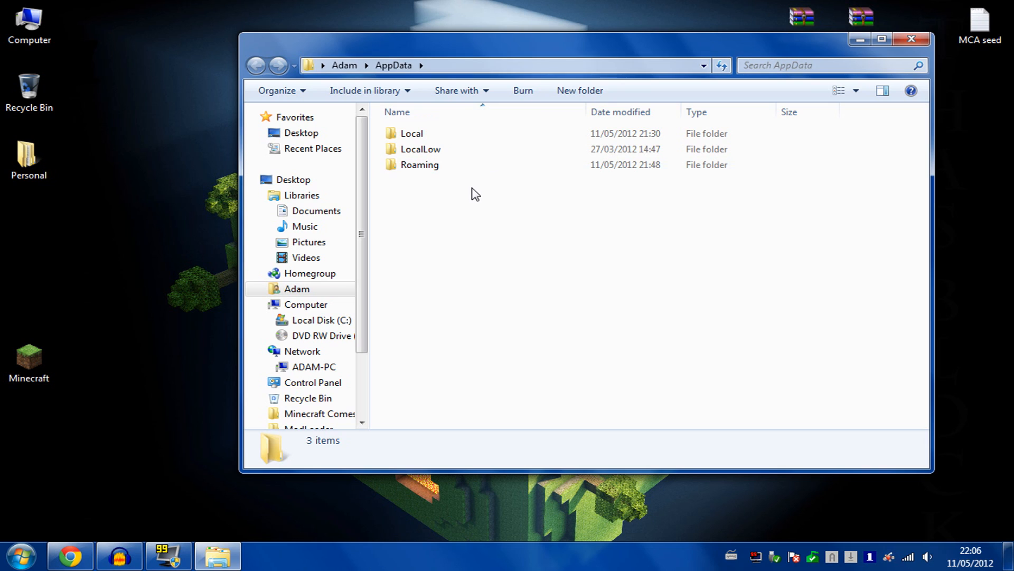
{"action": "double_click", "coordinate": [419, 165]}
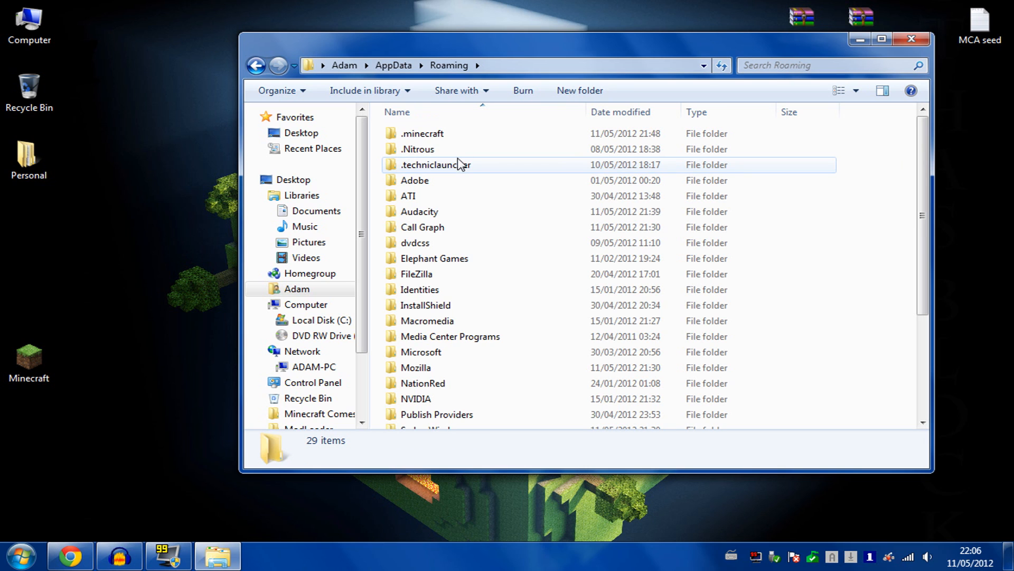
{"action": "double_click", "coordinate": [422, 133]}
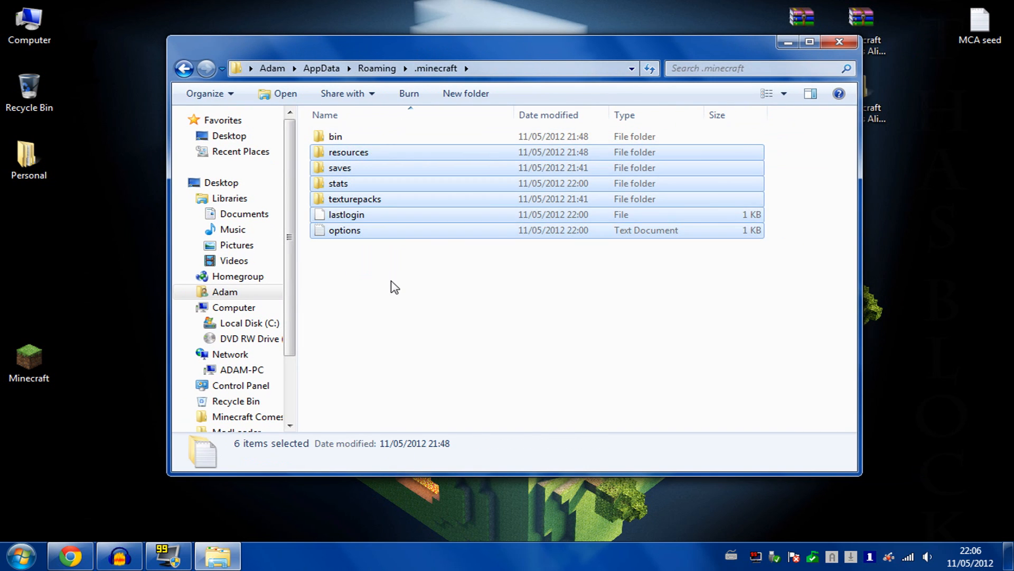
{"action": "left_click", "coordinate": [335, 136]}
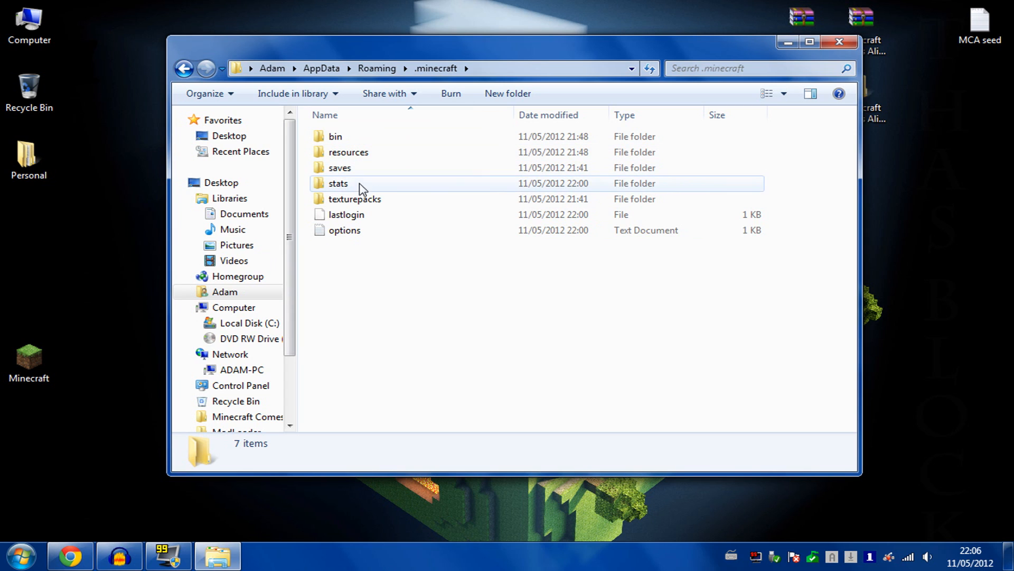
{"action": "double_click", "coordinate": [335, 137]}
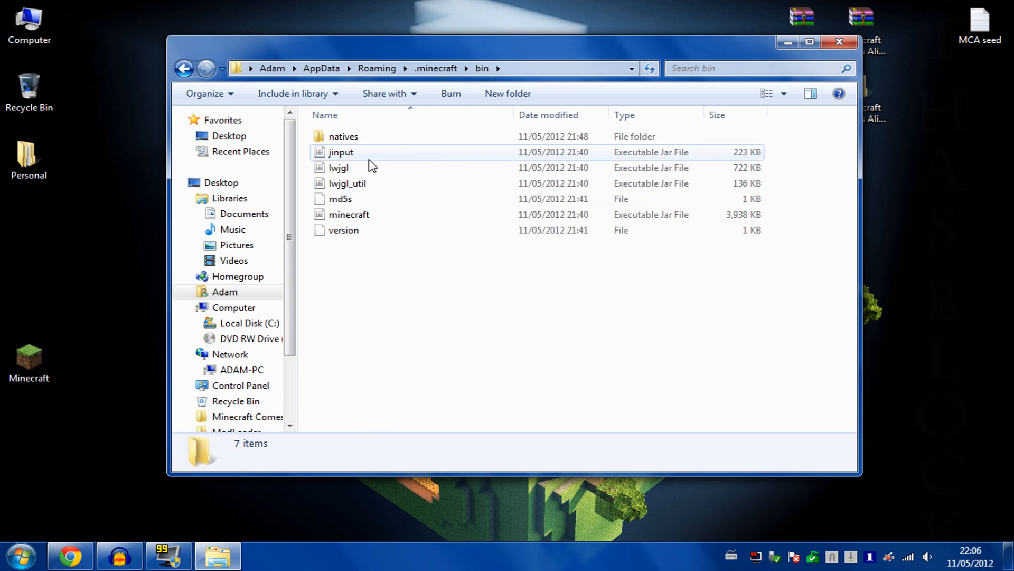
{"action": "left_click", "coordinate": [348, 214]}
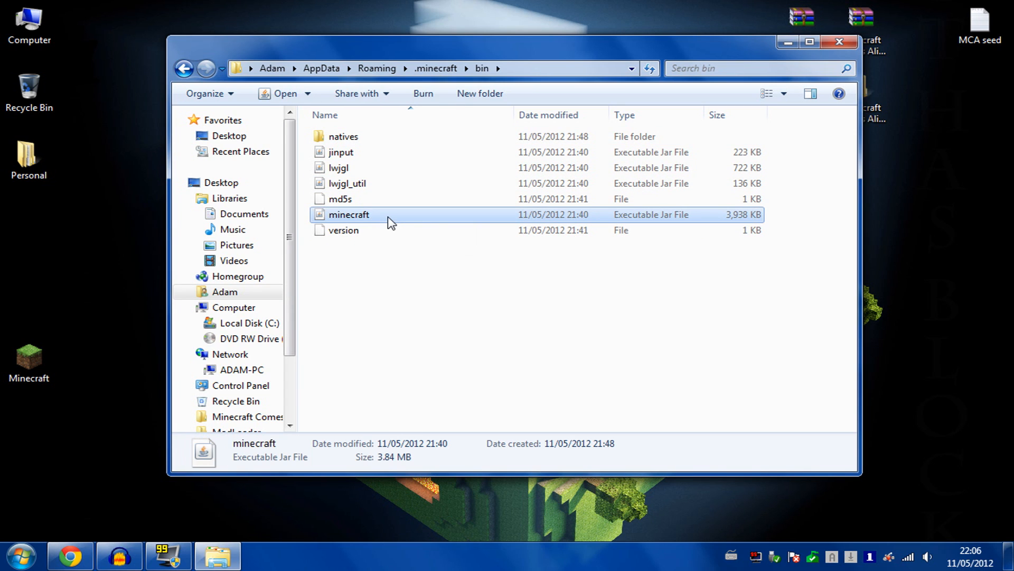
Step: Open minecraft.jar with WinRAR, delete its META-INF folder, and shrink the archive window
{"action": "right_click", "coordinate": [348, 214]}
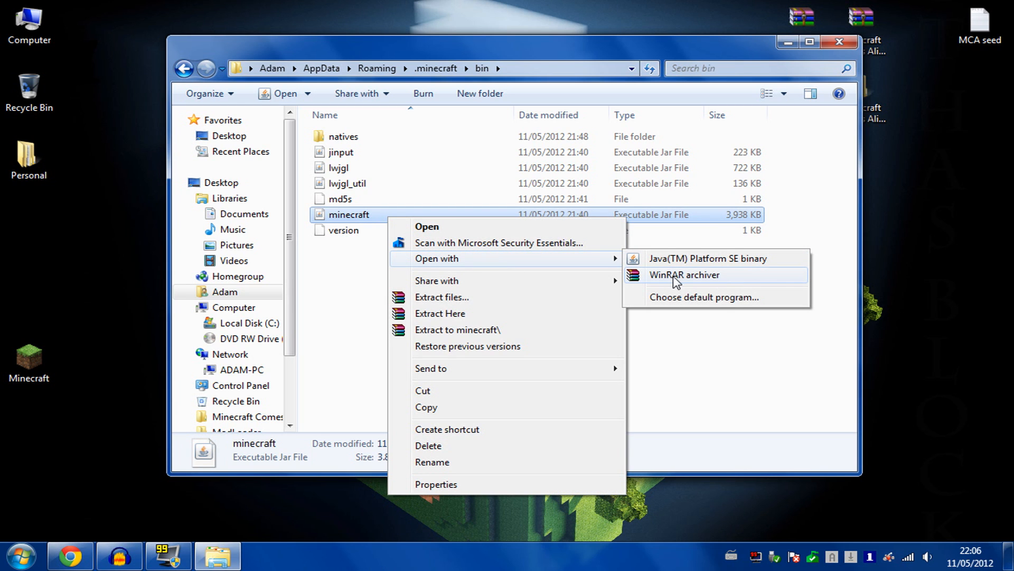
{"action": "left_click", "coordinate": [685, 274]}
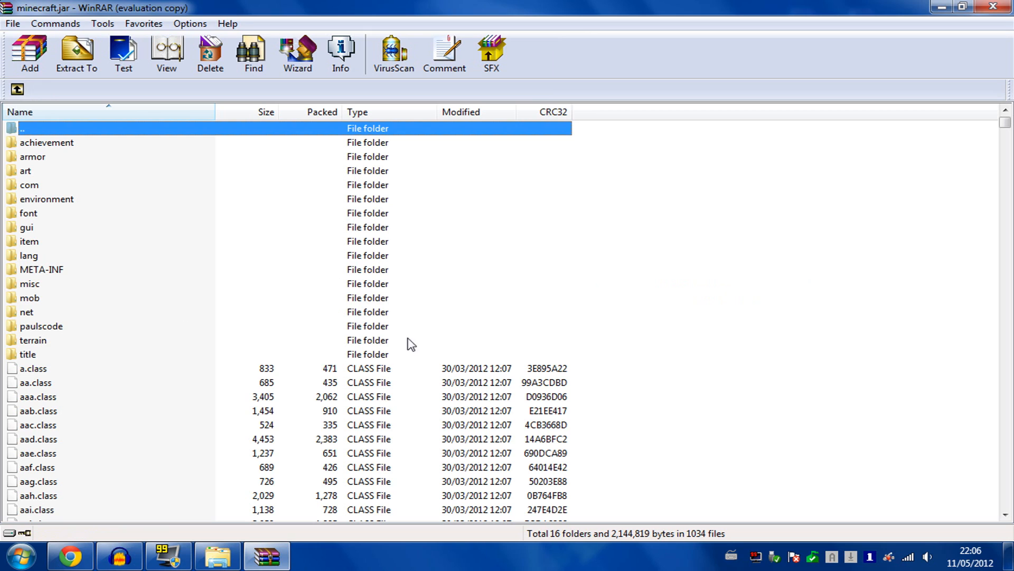
{"action": "left_click", "coordinate": [41, 270]}
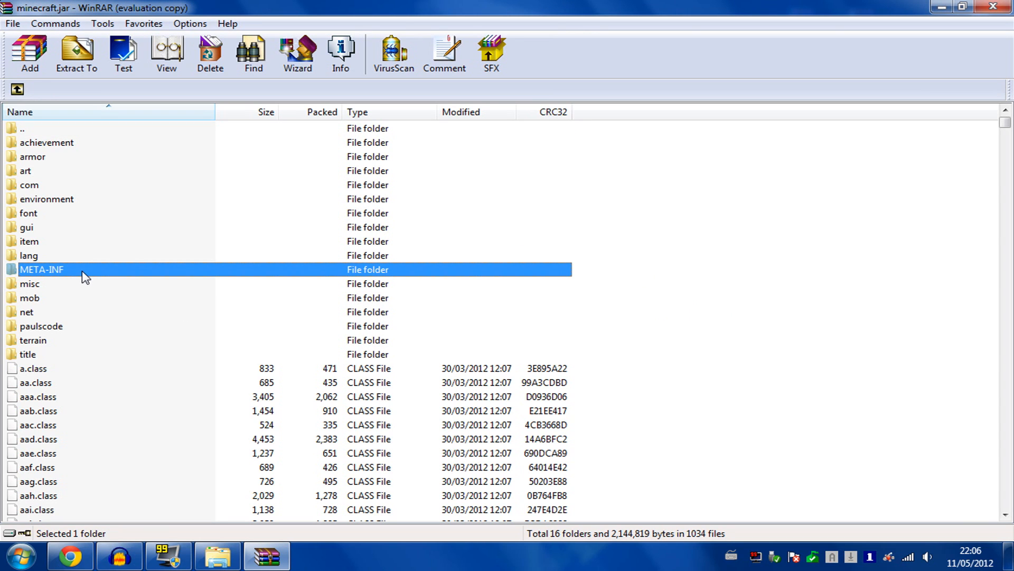
{"action": "left_click", "coordinate": [209, 53]}
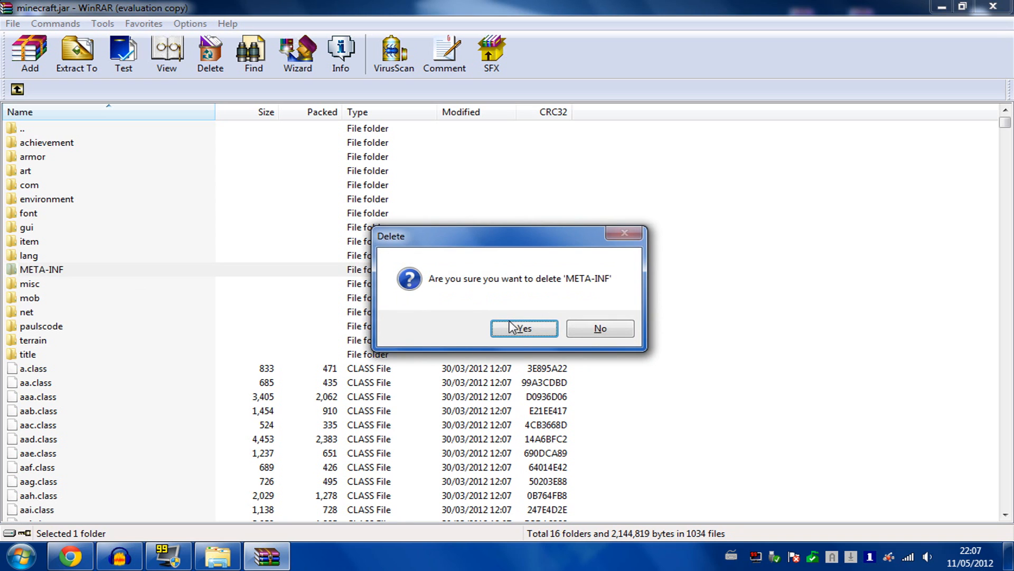
{"action": "left_click", "coordinate": [523, 328]}
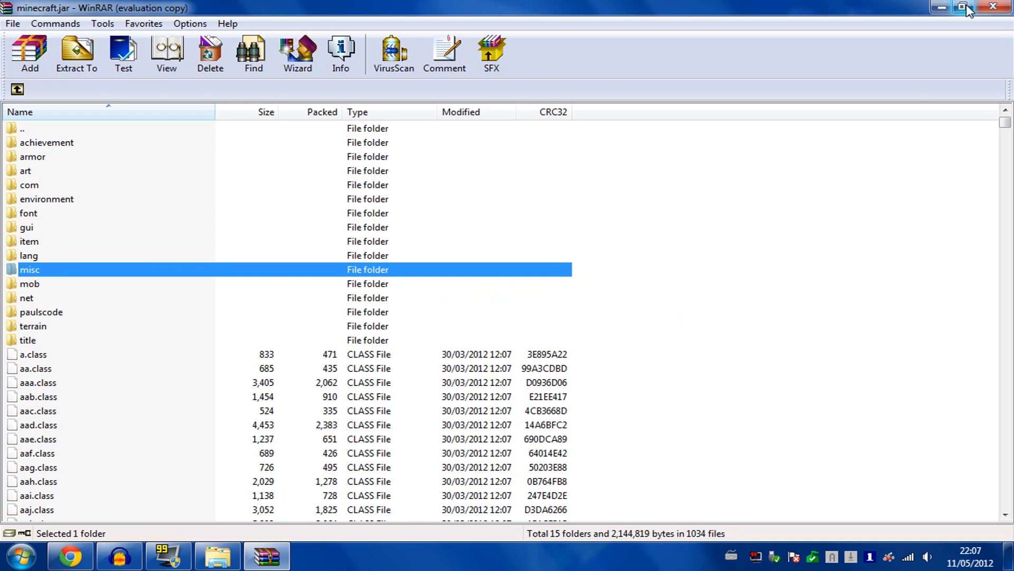
{"action": "left_click", "coordinate": [965, 8]}
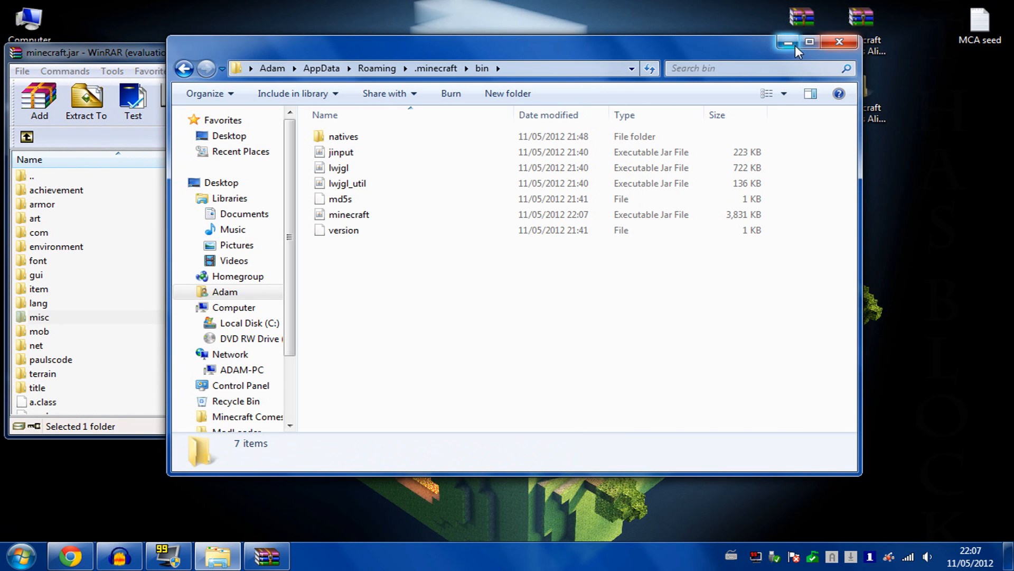
Step: Minimize the bin window and open the ModLoader folder from the desktop
{"action": "left_click", "coordinate": [788, 41]}
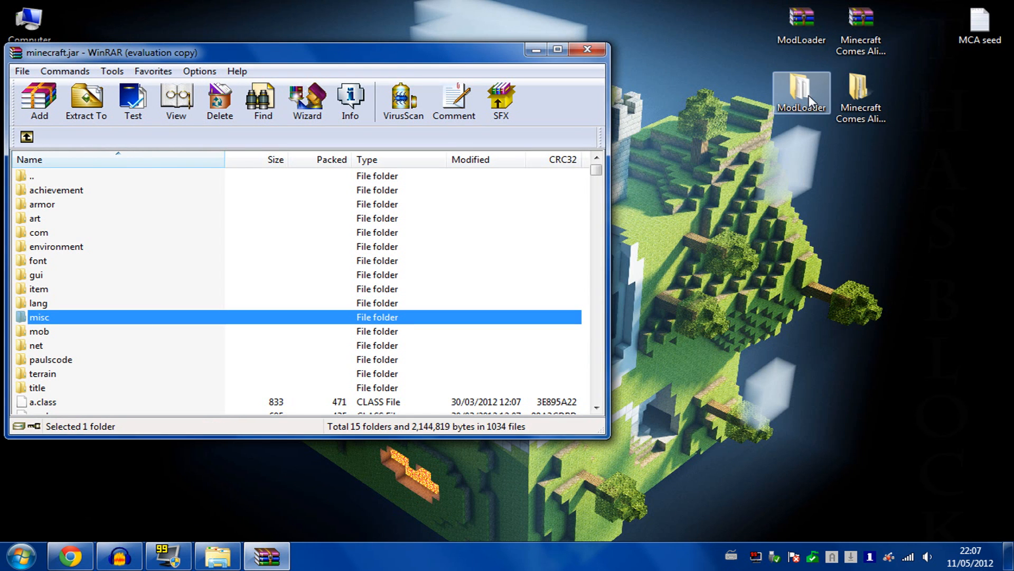
{"action": "double_click", "coordinate": [801, 93]}
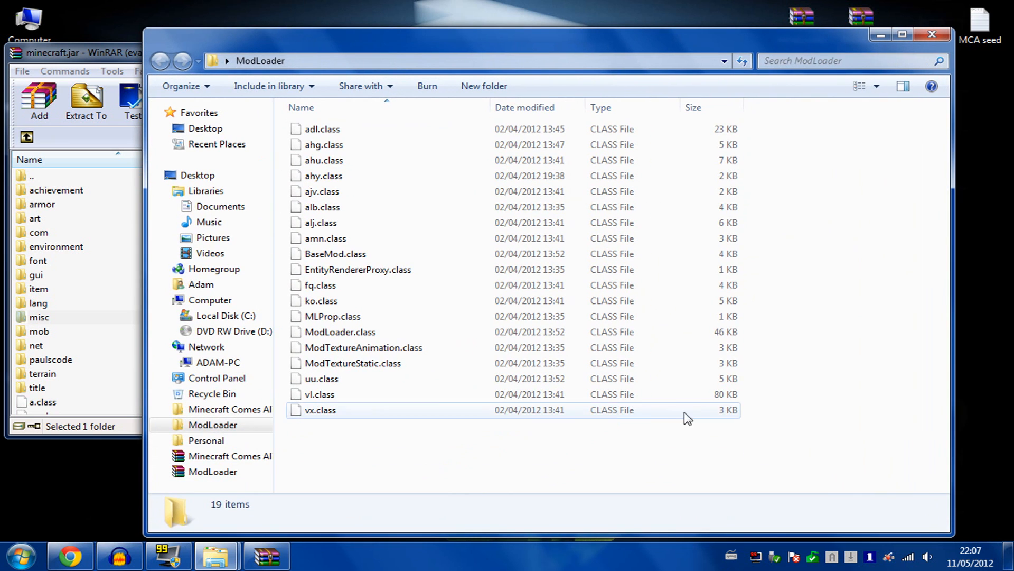
{"action": "mouse_move", "coordinate": [644, 389]}
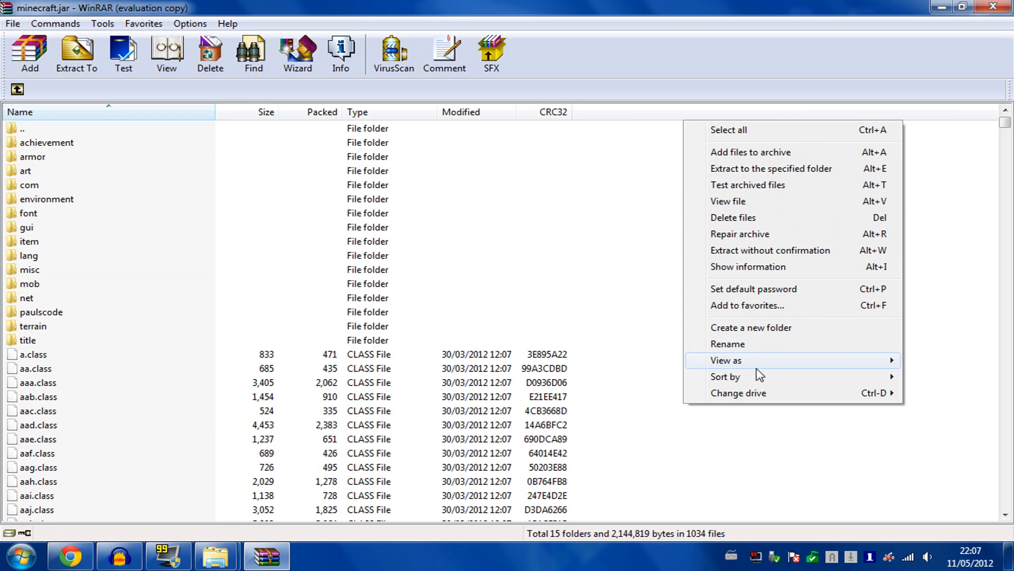
Step: Add the ModLoader class files into minecraft.jar, confirming the archive parameters
{"action": "left_click", "coordinate": [706, 436]}
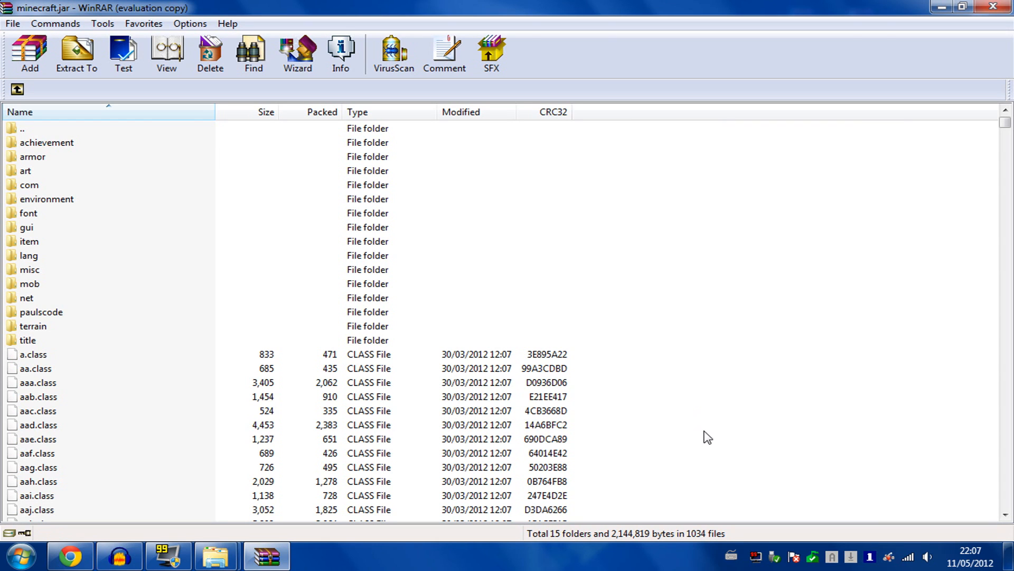
{"action": "left_click", "coordinate": [30, 54]}
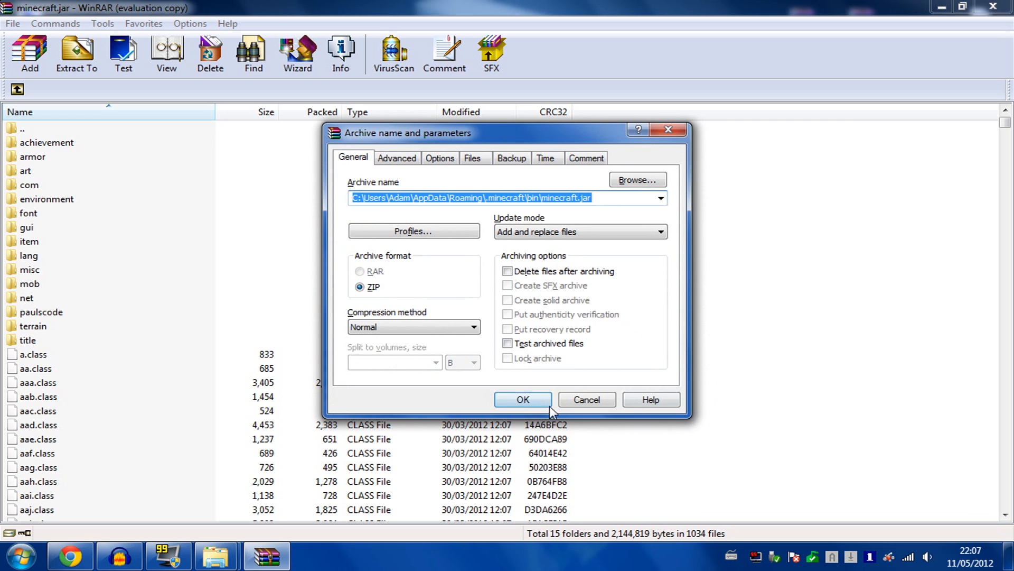
{"action": "left_click", "coordinate": [523, 399]}
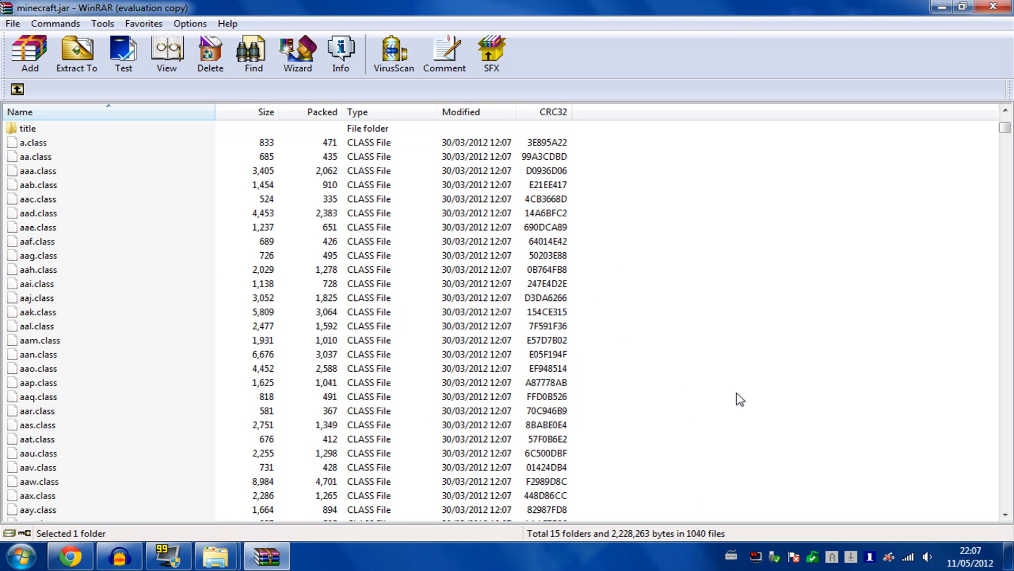
{"action": "left_click", "coordinate": [17, 89]}
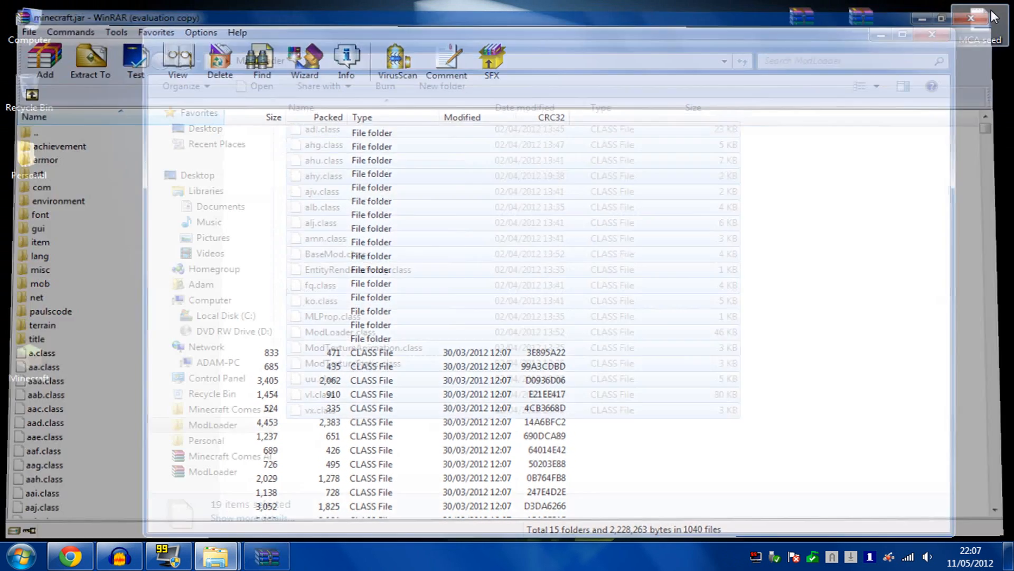
Step: Close WinRAR, go up to .minecraft and create new mods and config folders there
{"action": "left_click", "coordinate": [972, 18]}
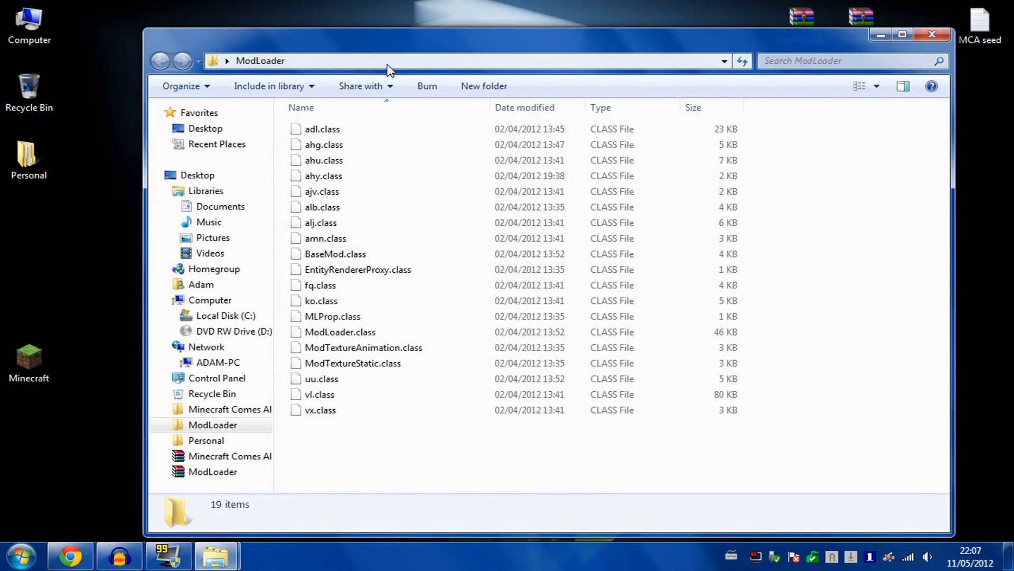
{"action": "left_click", "coordinate": [932, 34]}
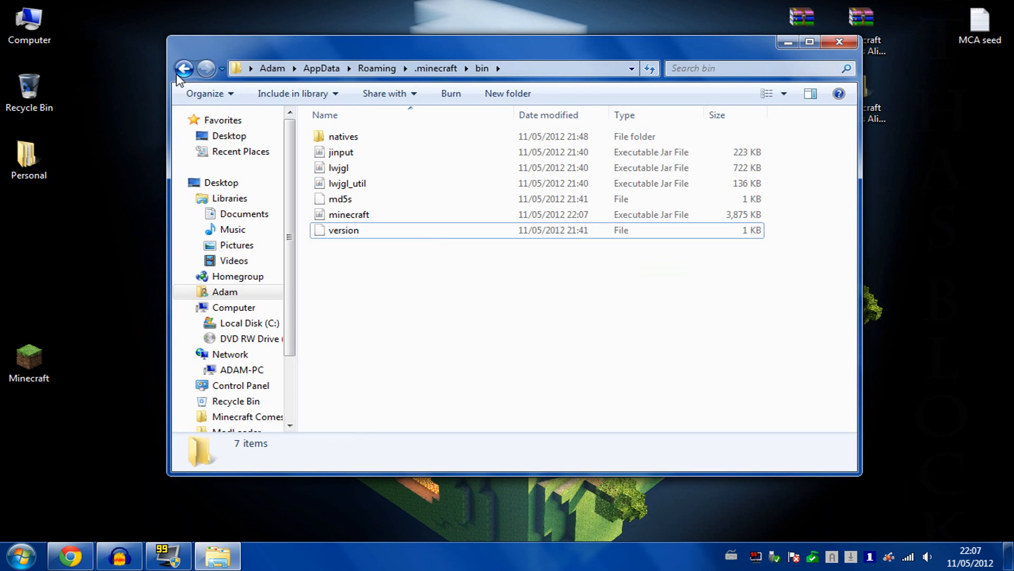
{"action": "left_click", "coordinate": [184, 68]}
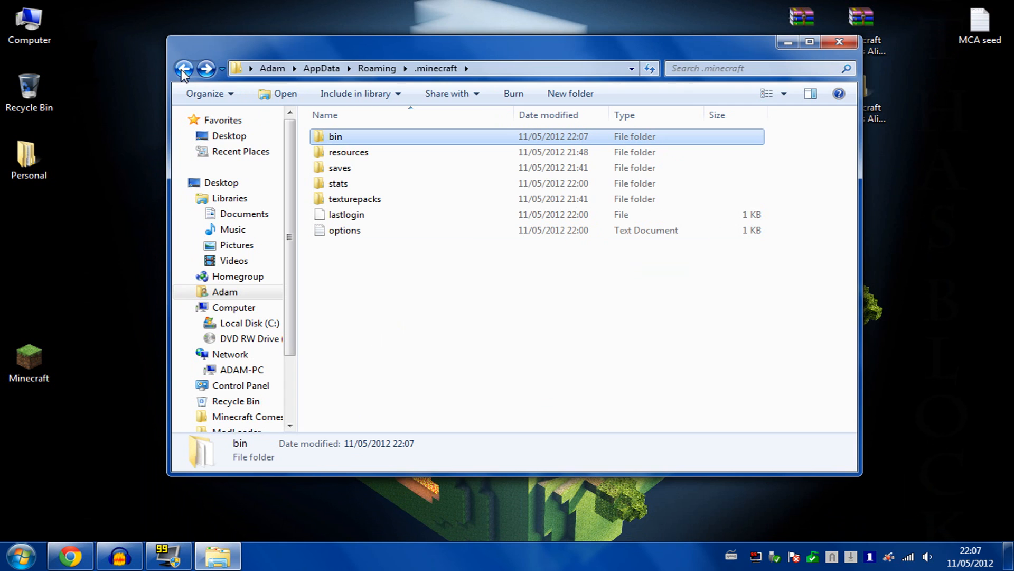
{"action": "mouse_move", "coordinate": [342, 322]}
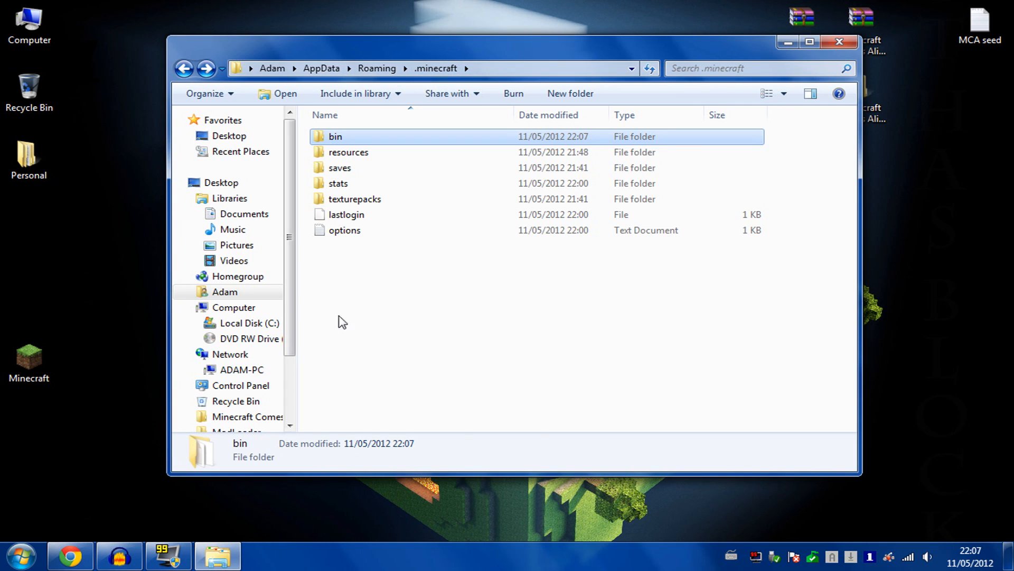
{"action": "right_click", "coordinate": [342, 322]}
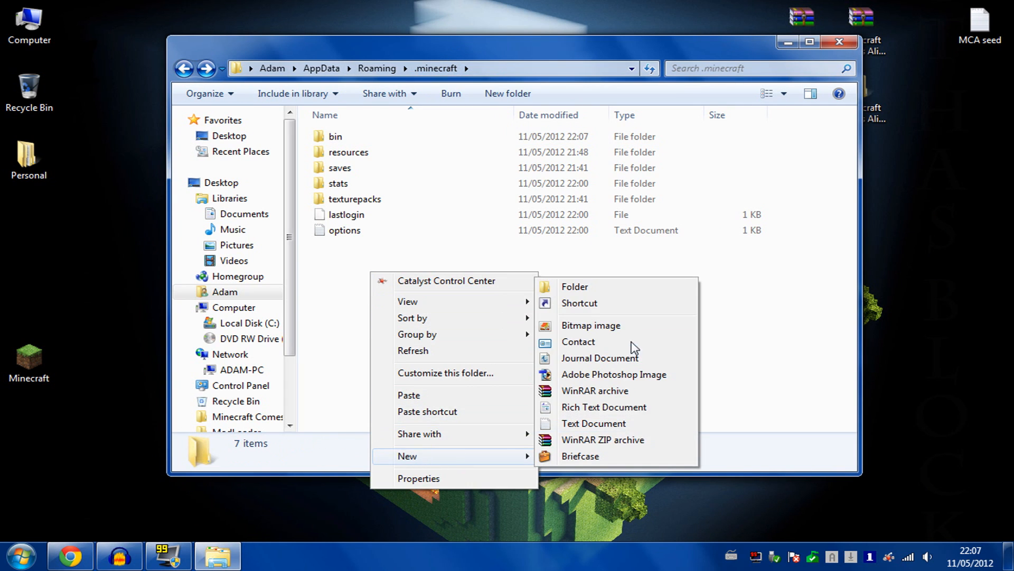
{"action": "left_click", "coordinate": [575, 286]}
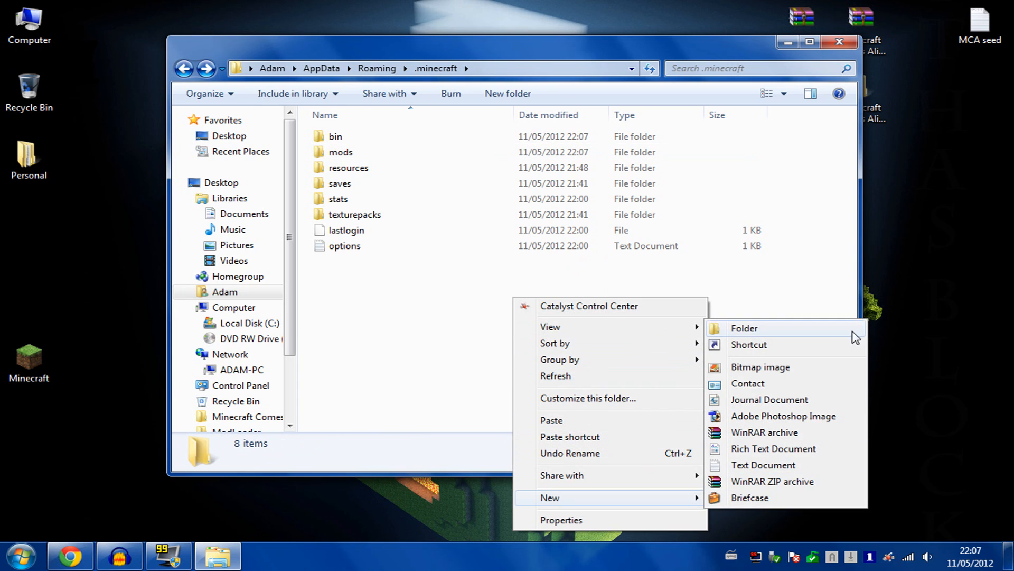
{"action": "left_click", "coordinate": [744, 327]}
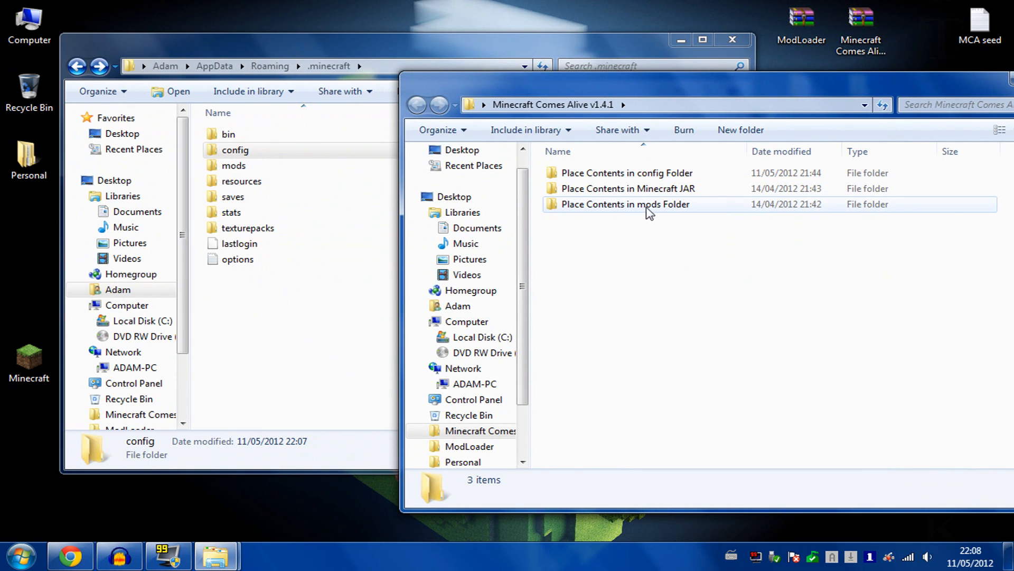
{"action": "mouse_move", "coordinate": [679, 188]}
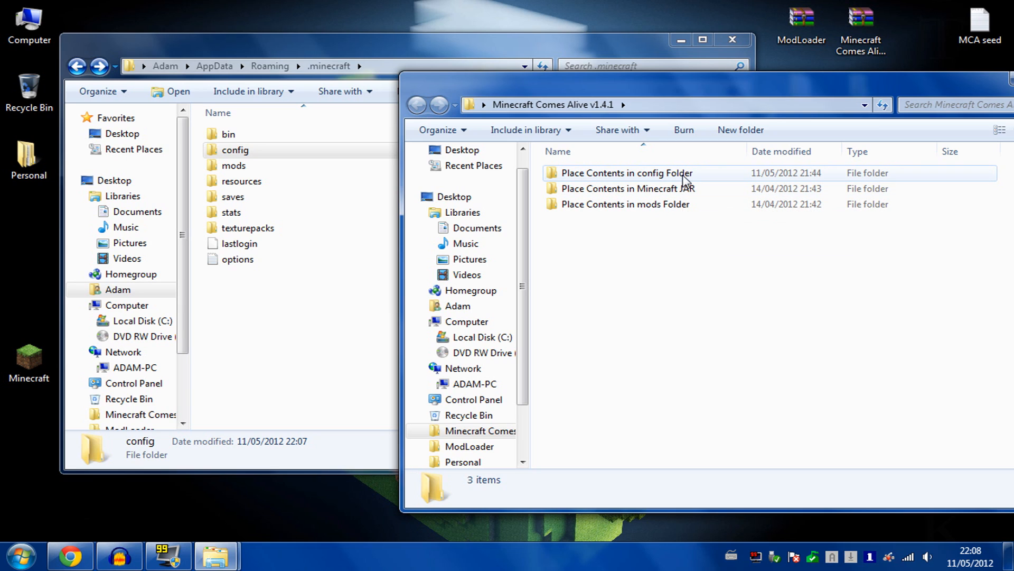
{"action": "mouse_move", "coordinate": [677, 204]}
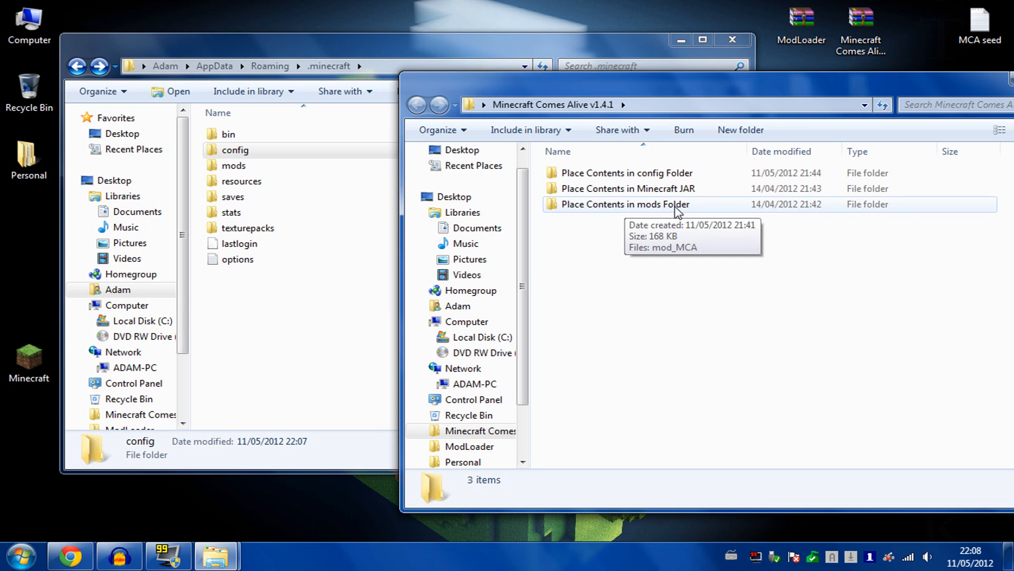
Step: Copy mod_MCA from 'Place Contents in mods Folder' into .minecraft\mods and return to .minecraft
{"action": "double_click", "coordinate": [624, 204]}
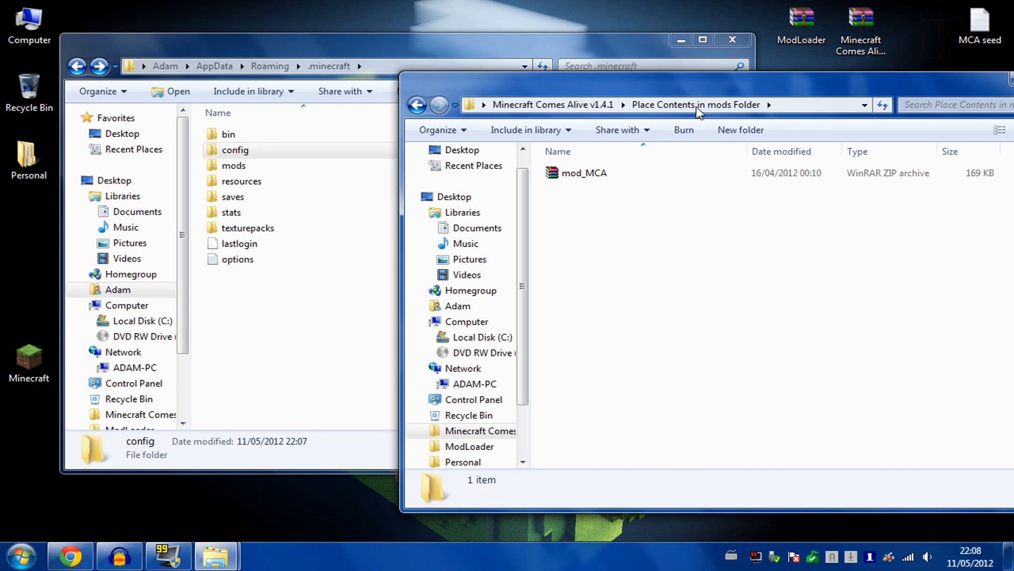
{"action": "left_click", "coordinate": [583, 172]}
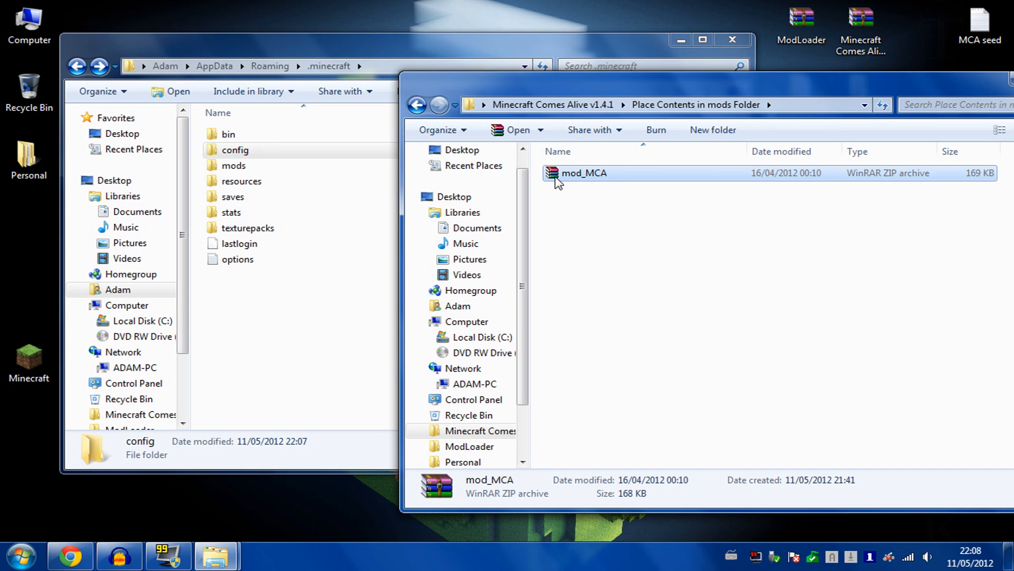
{"action": "mouse_move", "coordinate": [667, 180]}
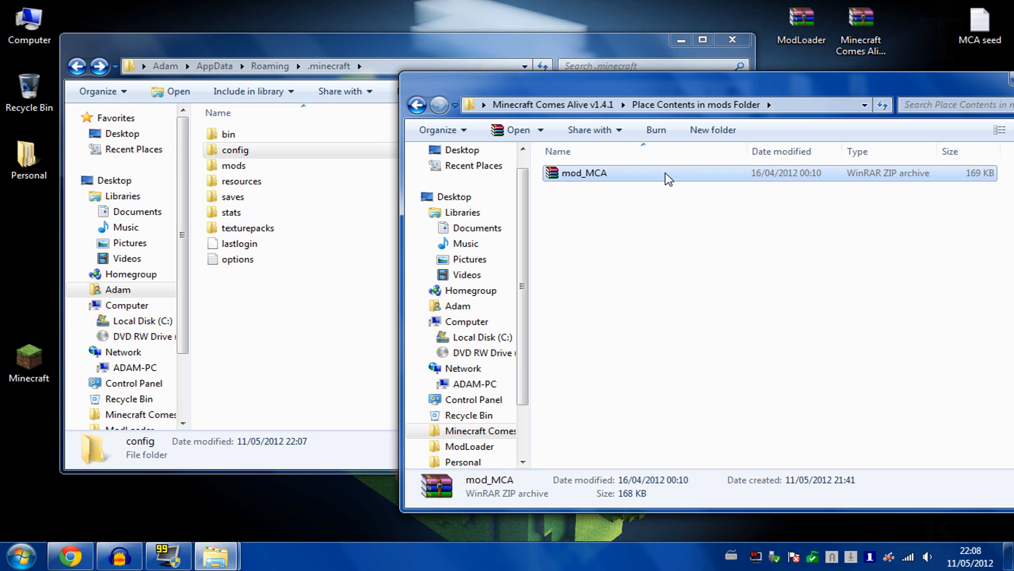
{"action": "mouse_move", "coordinate": [608, 180]}
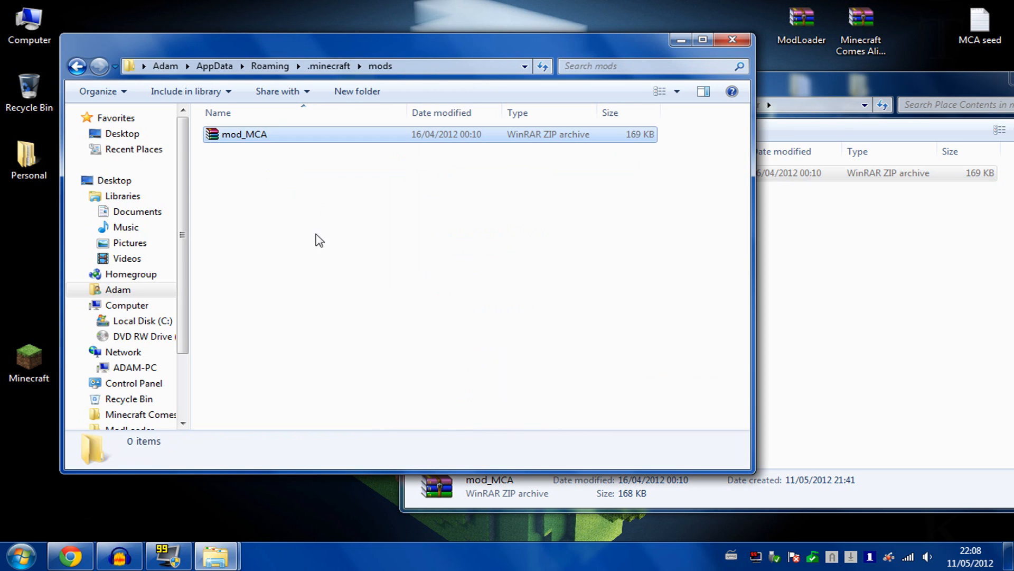
{"action": "left_click", "coordinate": [77, 66]}
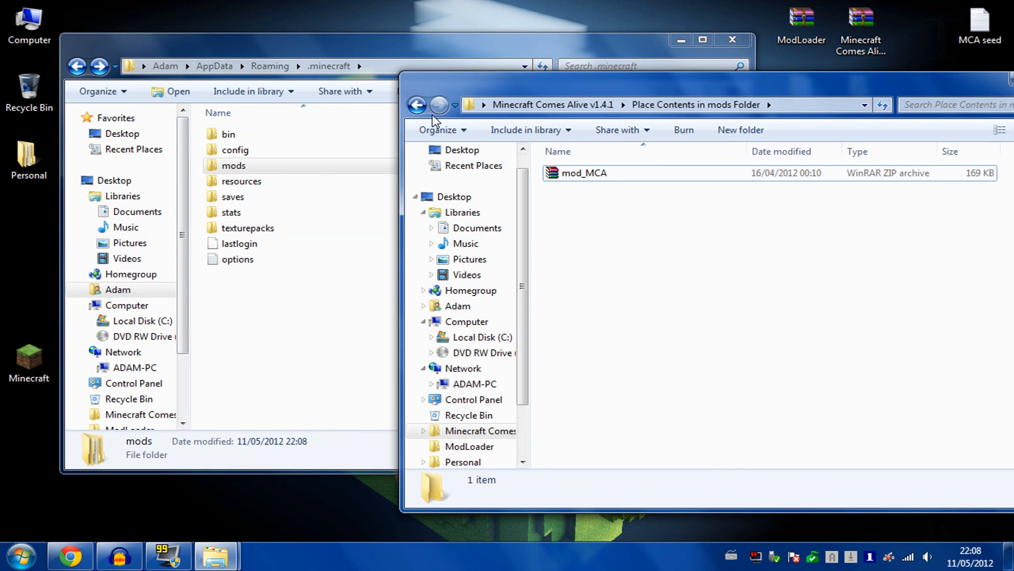
Step: Copy the MCA folder from 'Place Contents in config Folder' into .minecraft\config and return to the mod root
{"action": "left_click", "coordinate": [416, 105]}
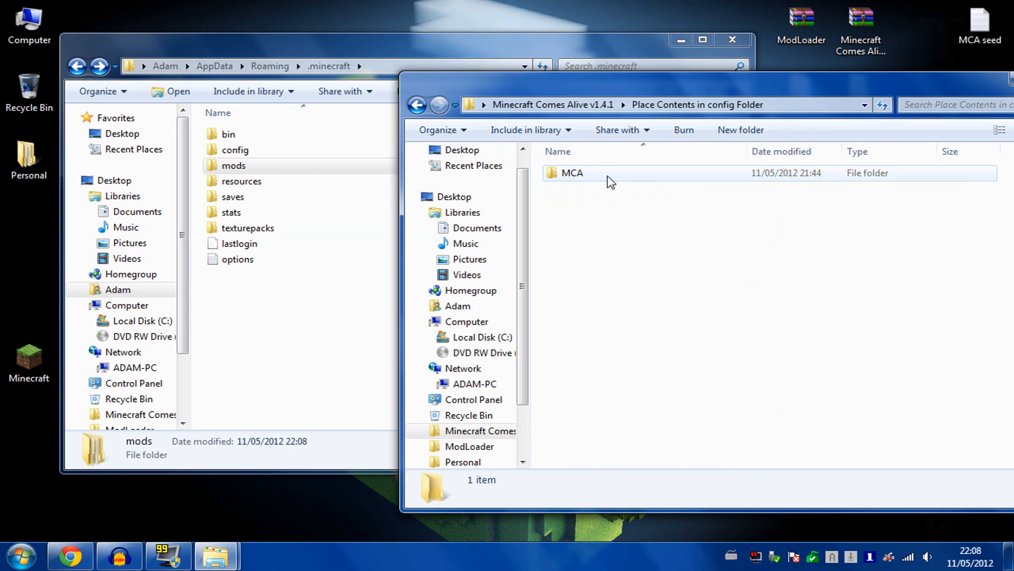
{"action": "left_click", "coordinate": [573, 173]}
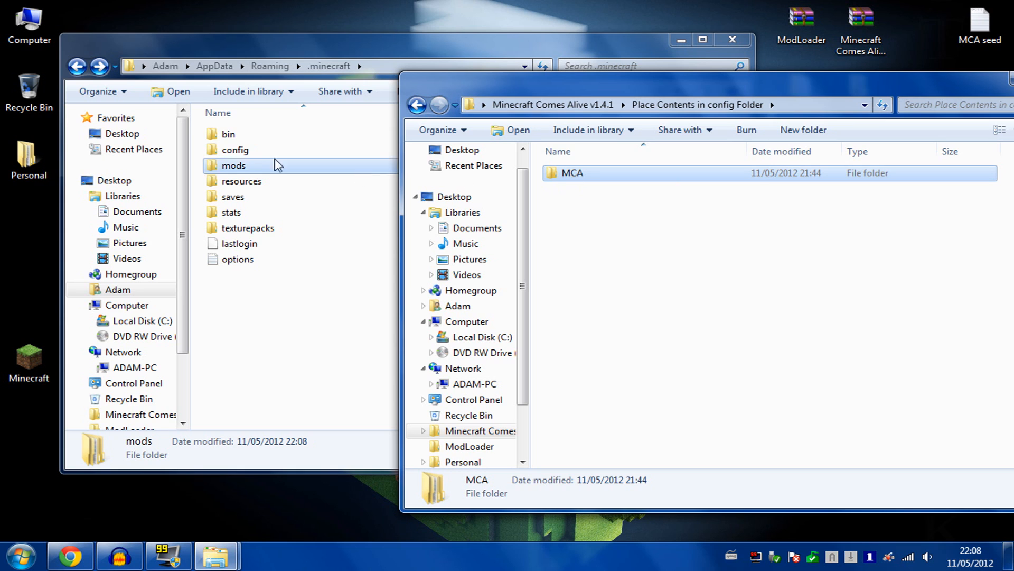
{"action": "double_click", "coordinate": [235, 149]}
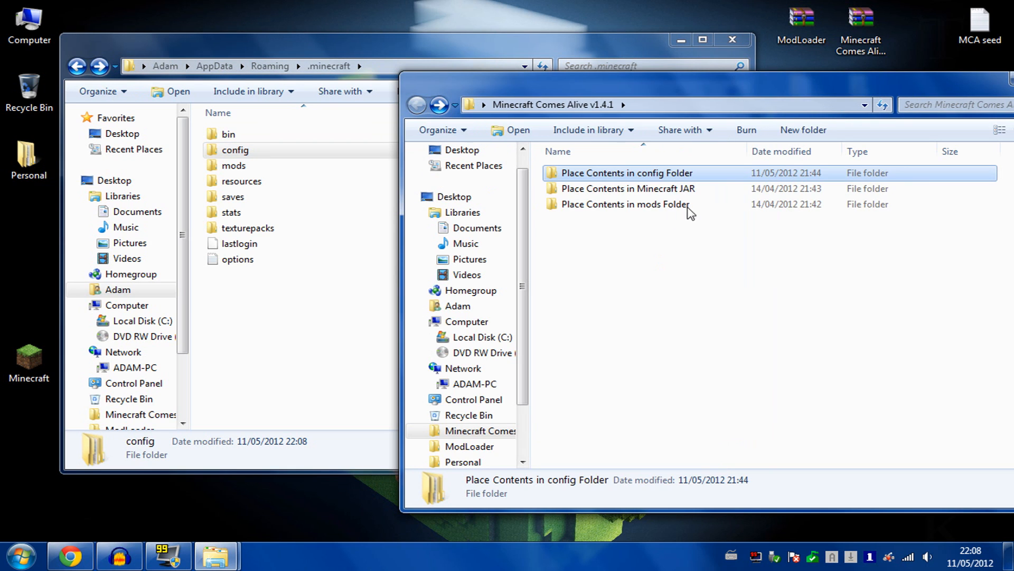
Step: Copy the MCA folder and four class files from 'Place Contents in Minecraft JAR'
{"action": "double_click", "coordinate": [628, 188]}
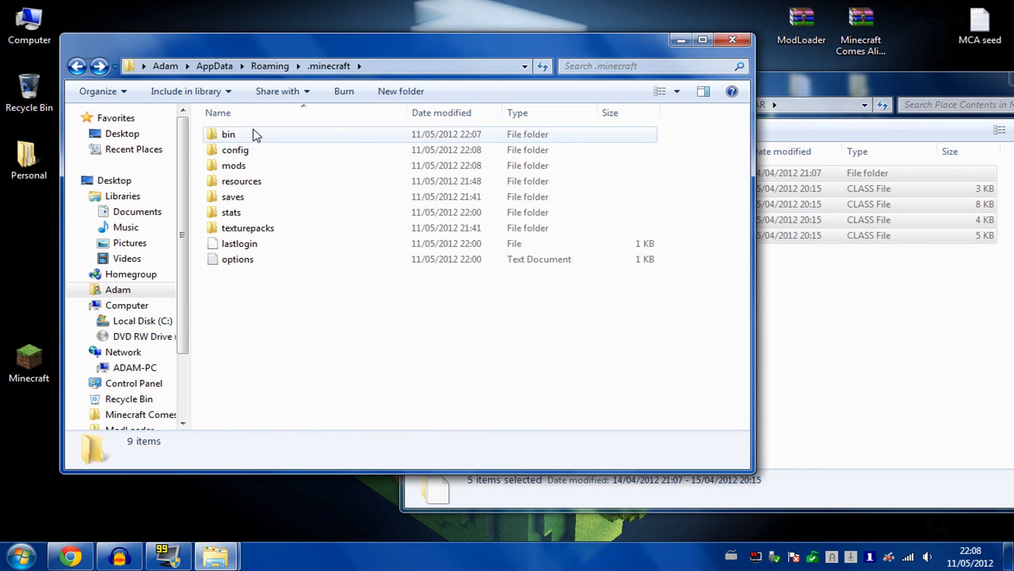
{"action": "right_click", "coordinate": [241, 213]}
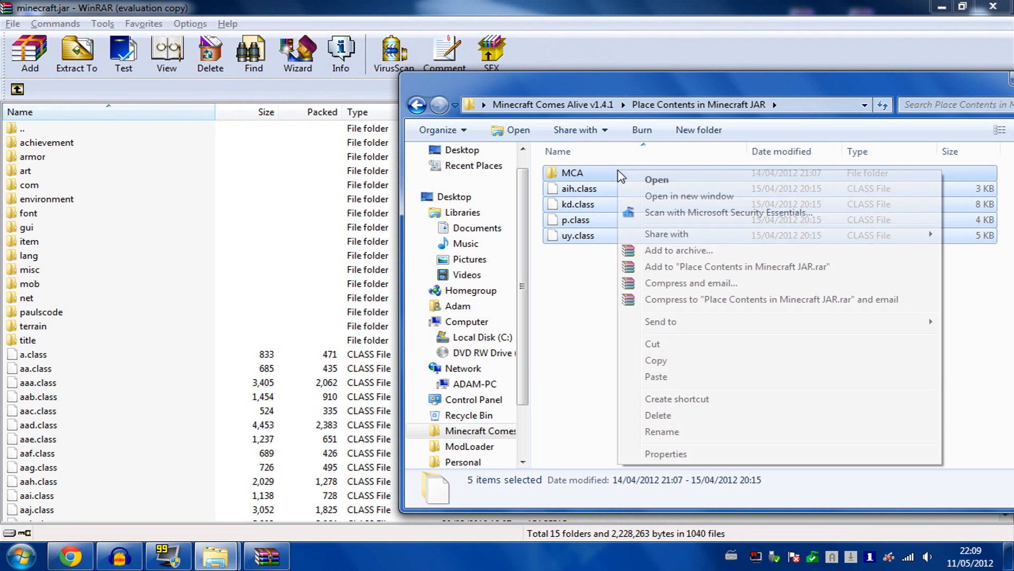
{"action": "mouse_move", "coordinate": [682, 368]}
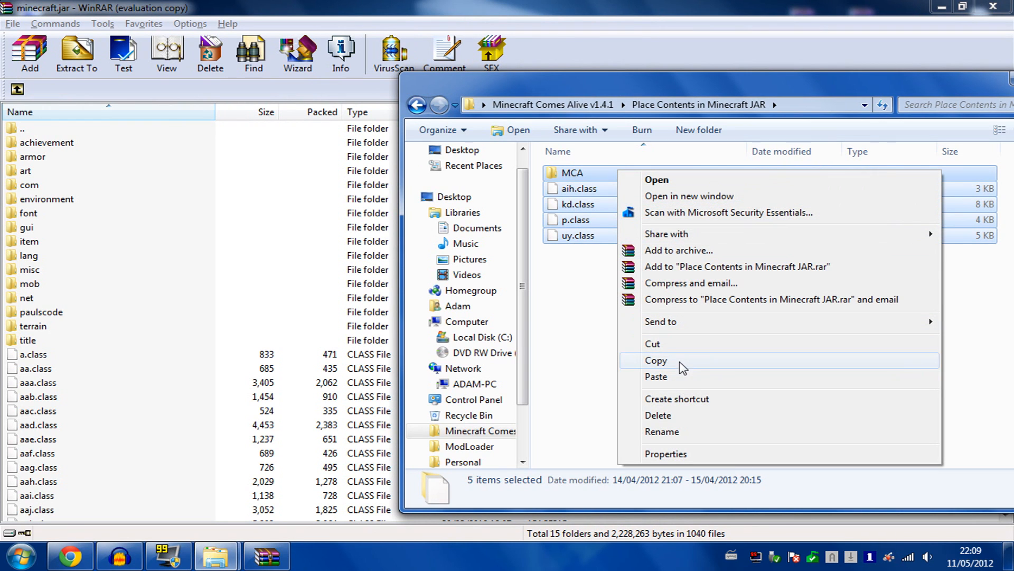
{"action": "left_click", "coordinate": [655, 360]}
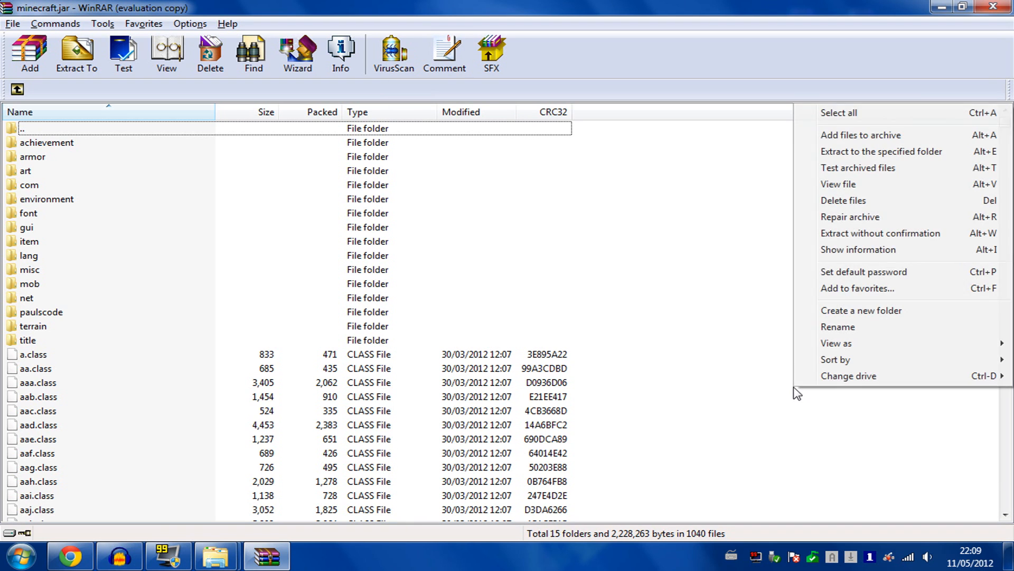
Step: Paste the five items into minecraft.jar, confirm the add, and return to .minecraft
{"action": "left_click", "coordinate": [860, 134]}
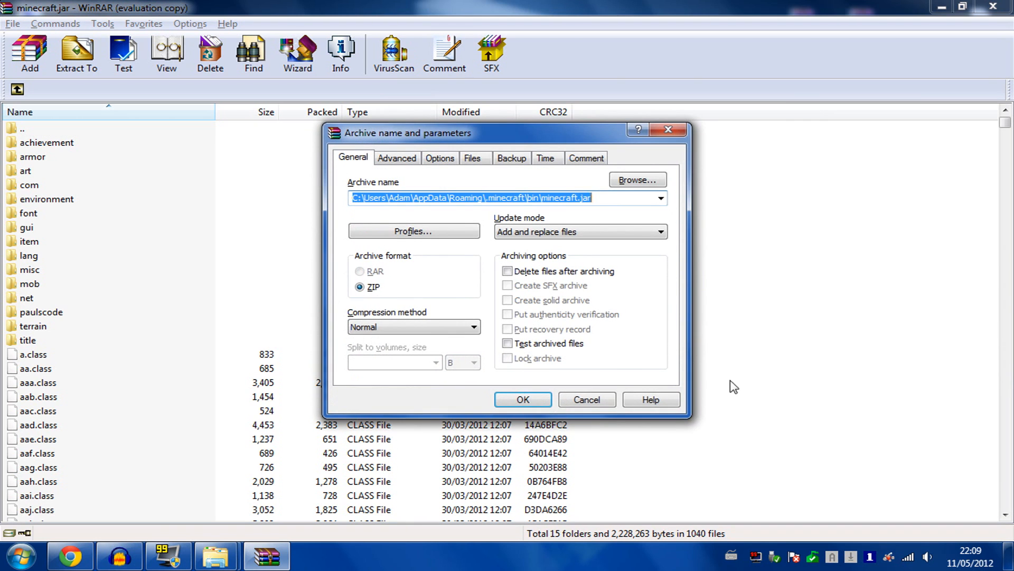
{"action": "left_click", "coordinate": [523, 399]}
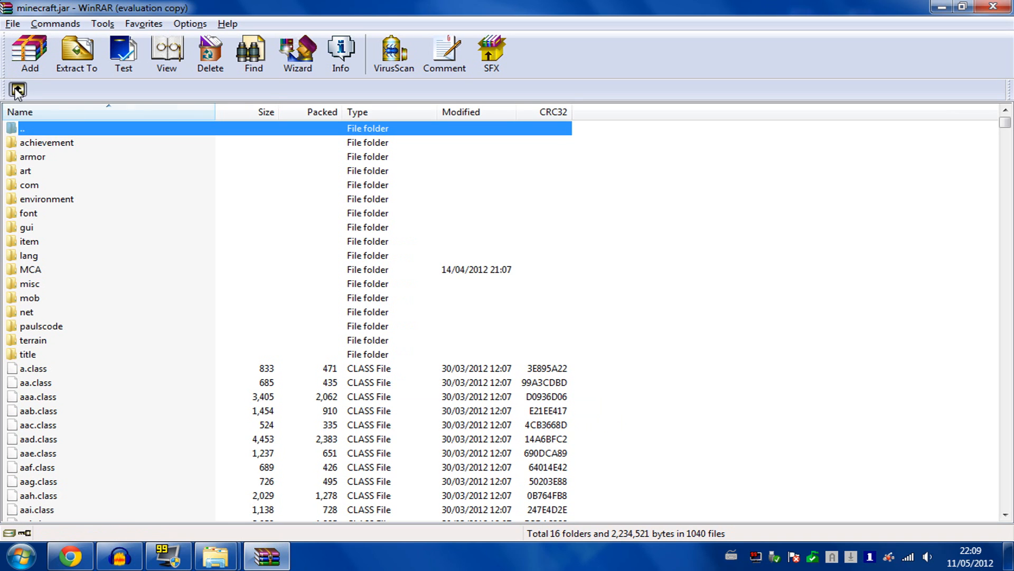
{"action": "left_click", "coordinate": [17, 89]}
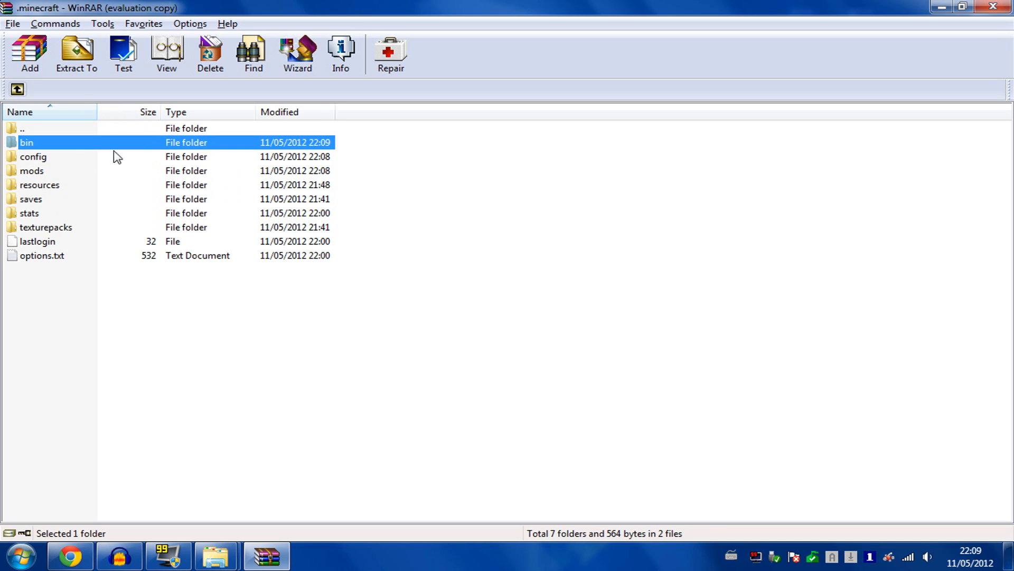
Step: Close the JAR contents and .minecraft bin folder windows, leaving the desktop
{"action": "left_click", "coordinate": [34, 157]}
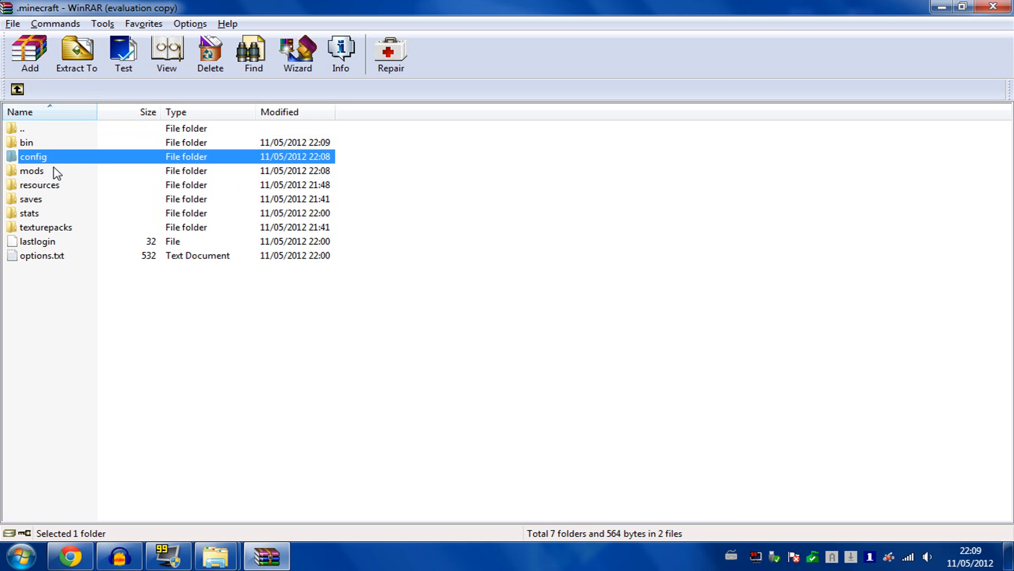
{"action": "mouse_move", "coordinate": [18, 89]}
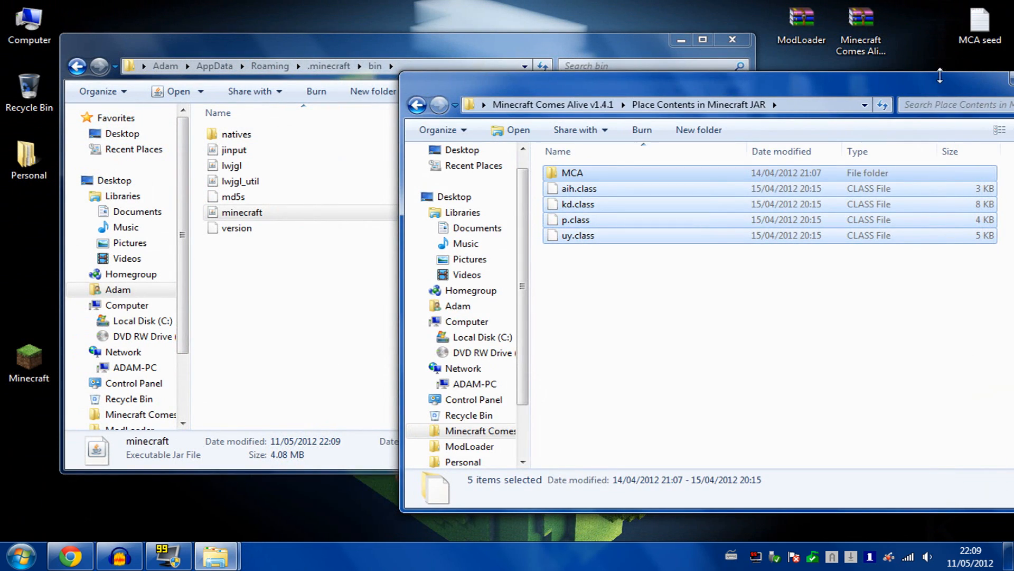
{"action": "left_click", "coordinate": [733, 40]}
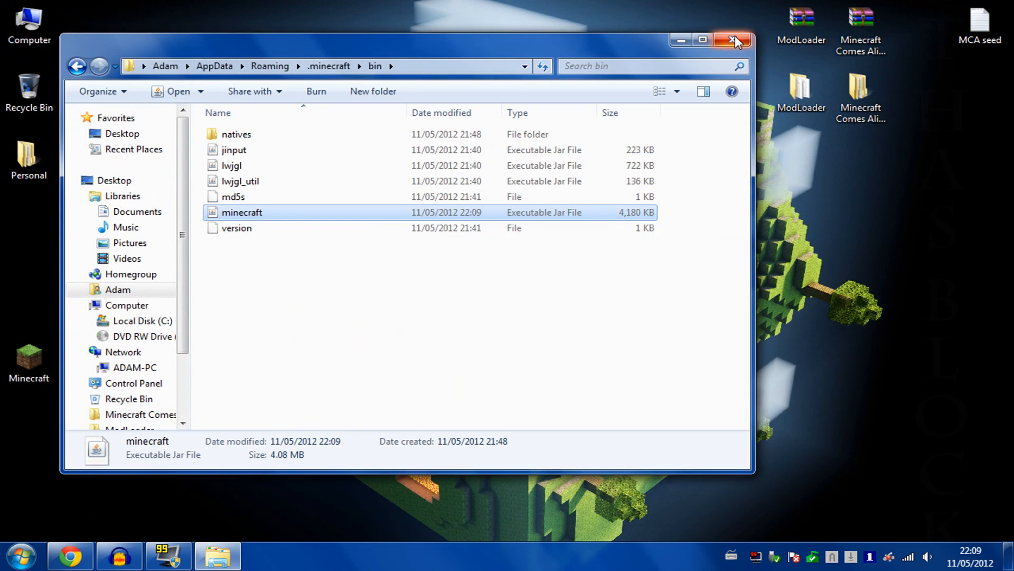
{"action": "left_click", "coordinate": [733, 39]}
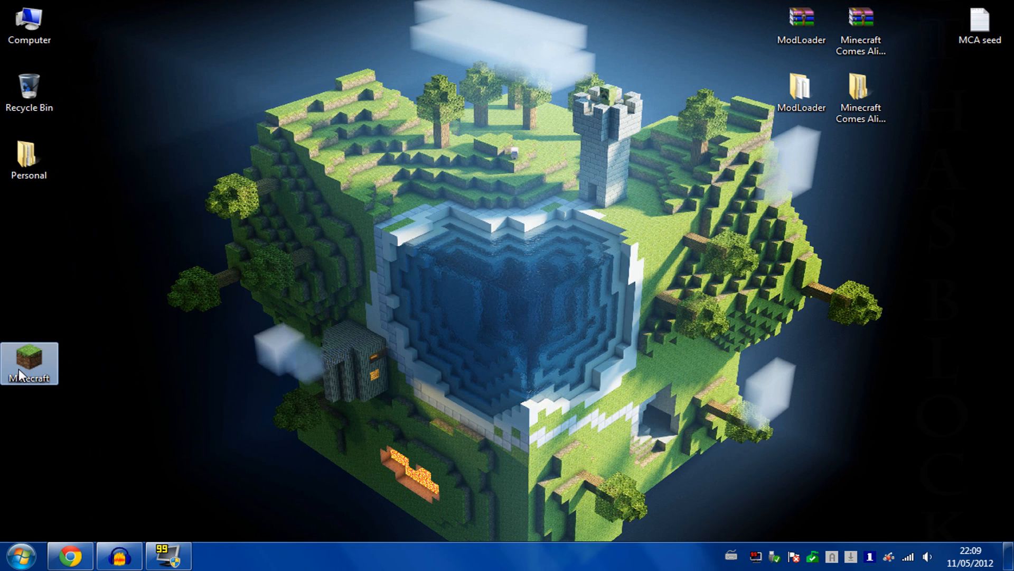
Step: Launch Minecraft, log in and show More World Options for a new world
{"action": "double_click", "coordinate": [29, 363]}
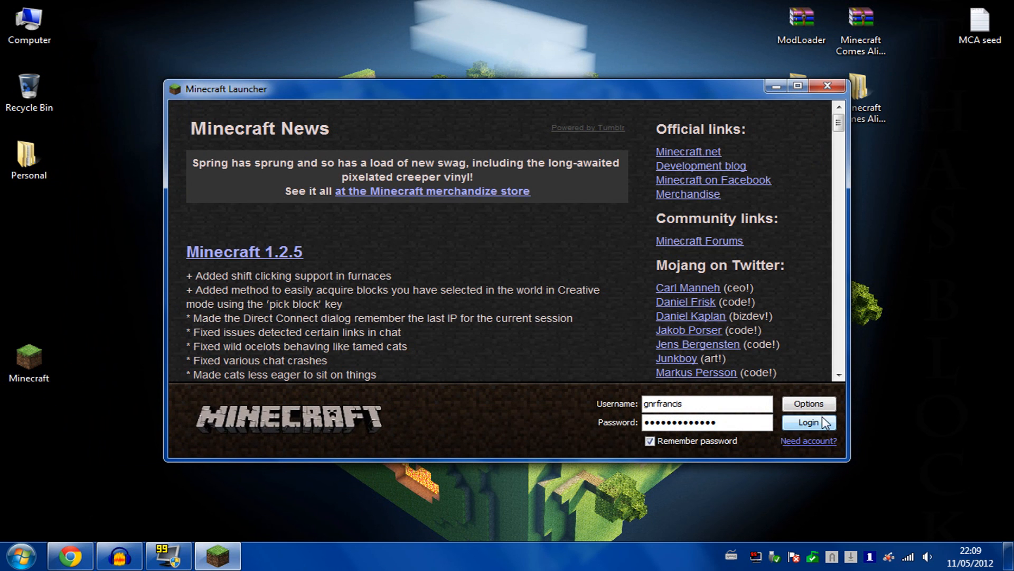
{"action": "left_click", "coordinate": [808, 422]}
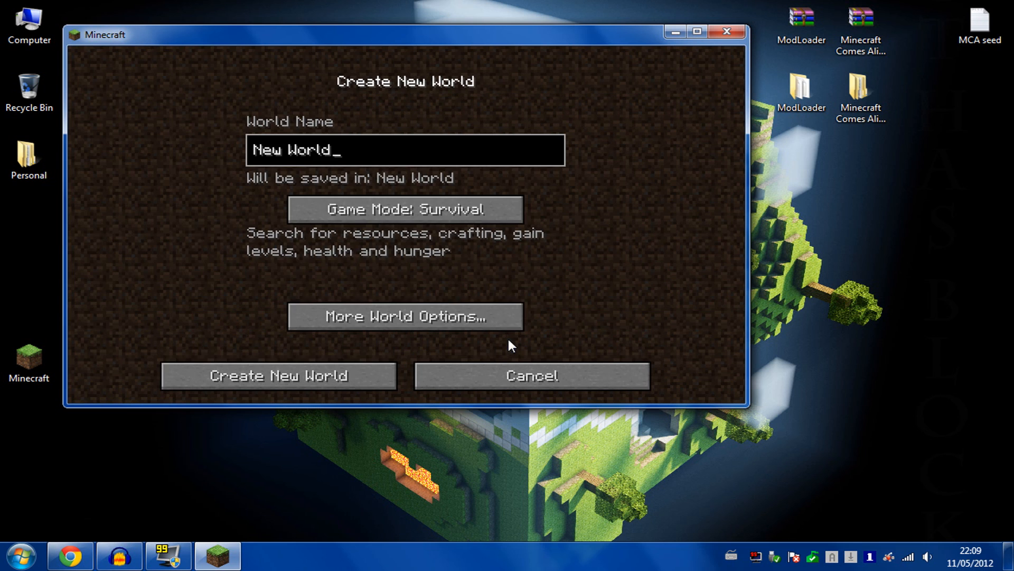
{"action": "mouse_move", "coordinate": [406, 316]}
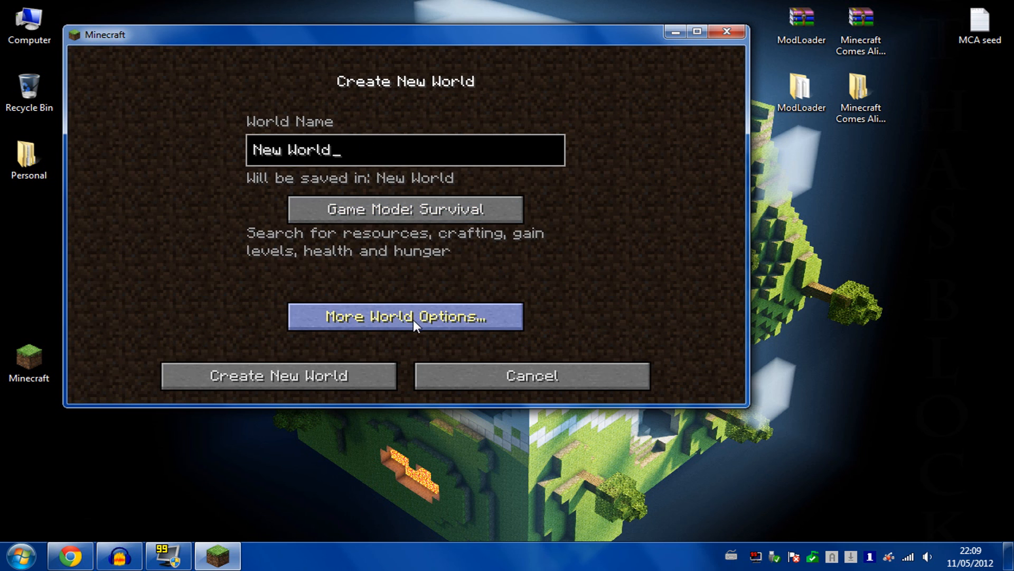
{"action": "left_click", "coordinate": [405, 316]}
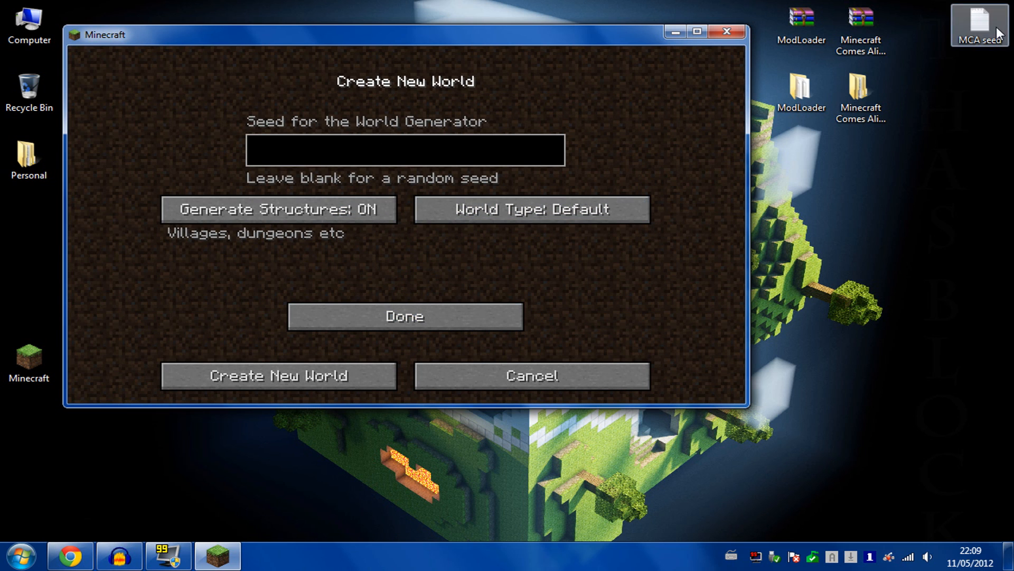
{"action": "double_click", "coordinate": [979, 25]}
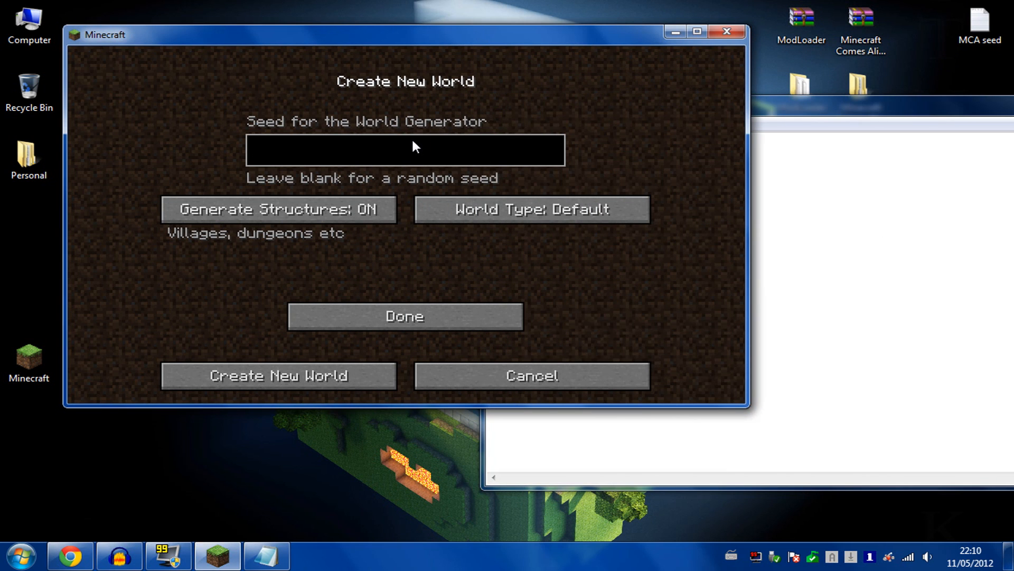
{"action": "type", "text": "-3674881552751852265"}
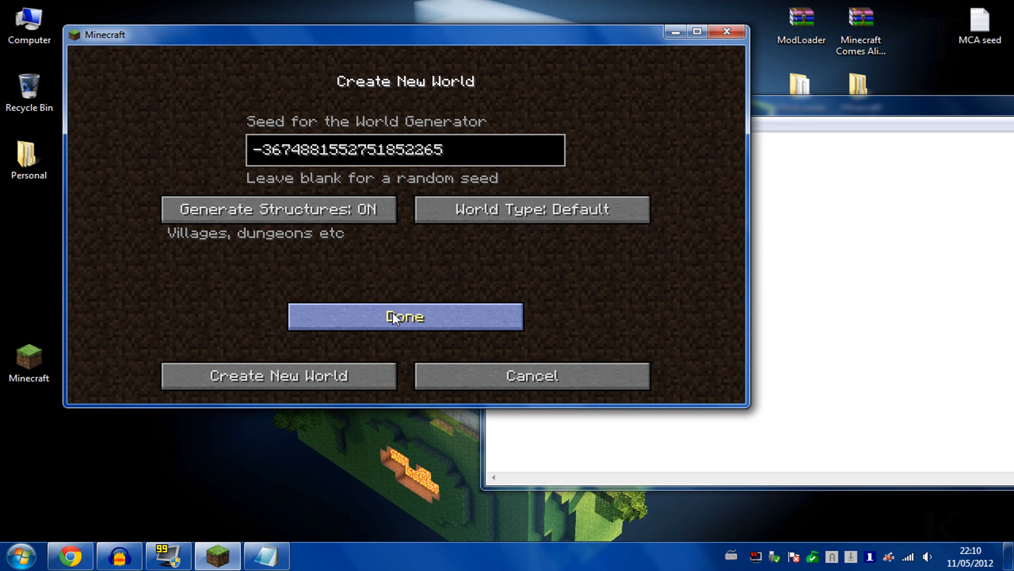
{"action": "left_click", "coordinate": [405, 316]}
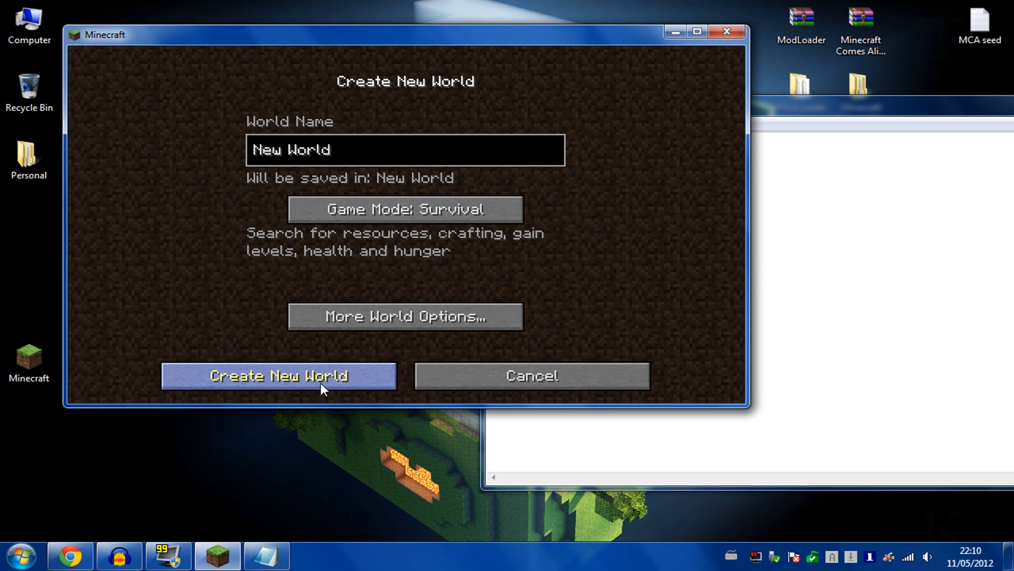
{"action": "left_click", "coordinate": [277, 375]}
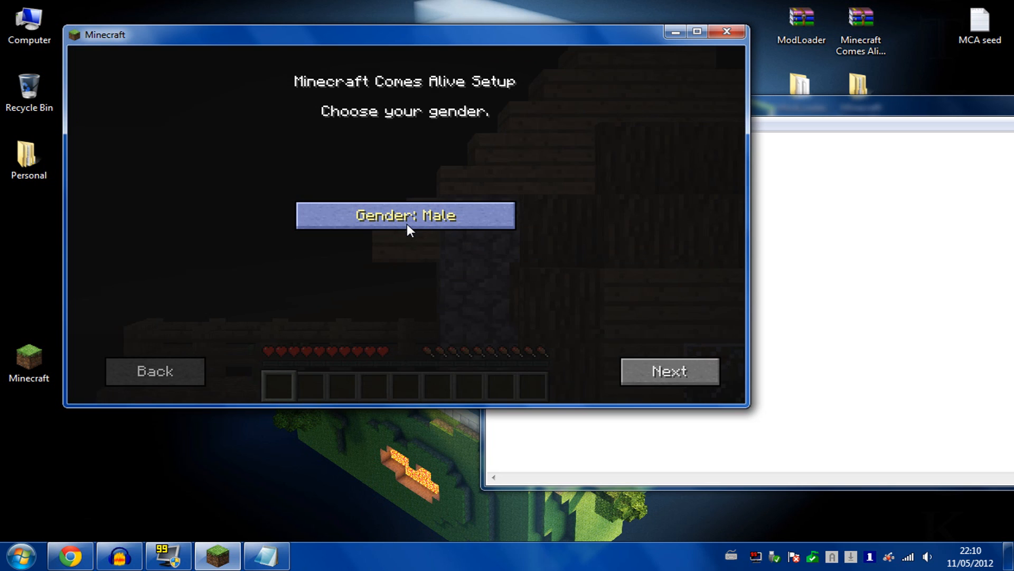
{"action": "mouse_move", "coordinate": [281, 244]}
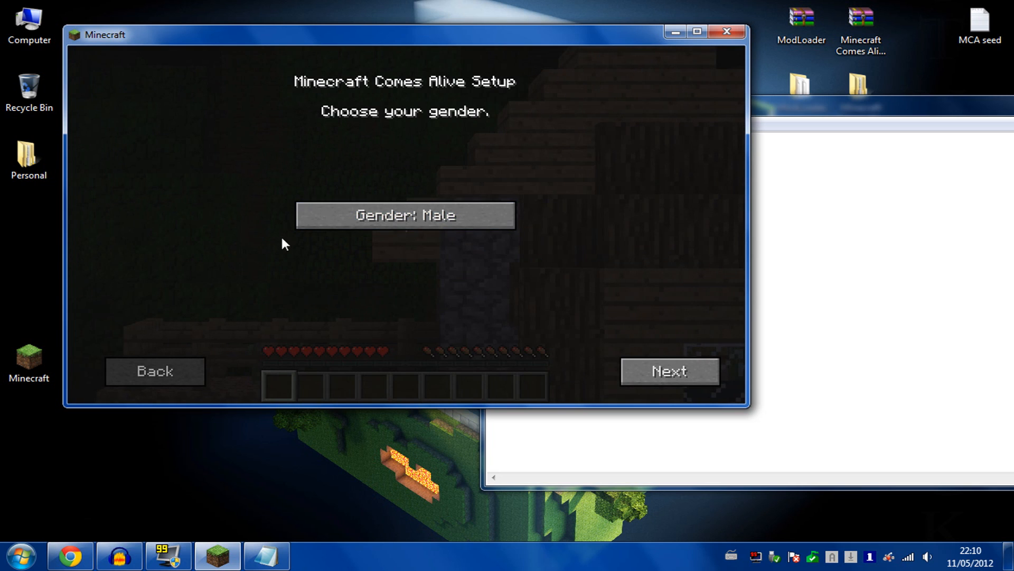
Step: Choose Male, confirm the player name, meet a talking librarian villager and pause
{"action": "left_click", "coordinate": [670, 371]}
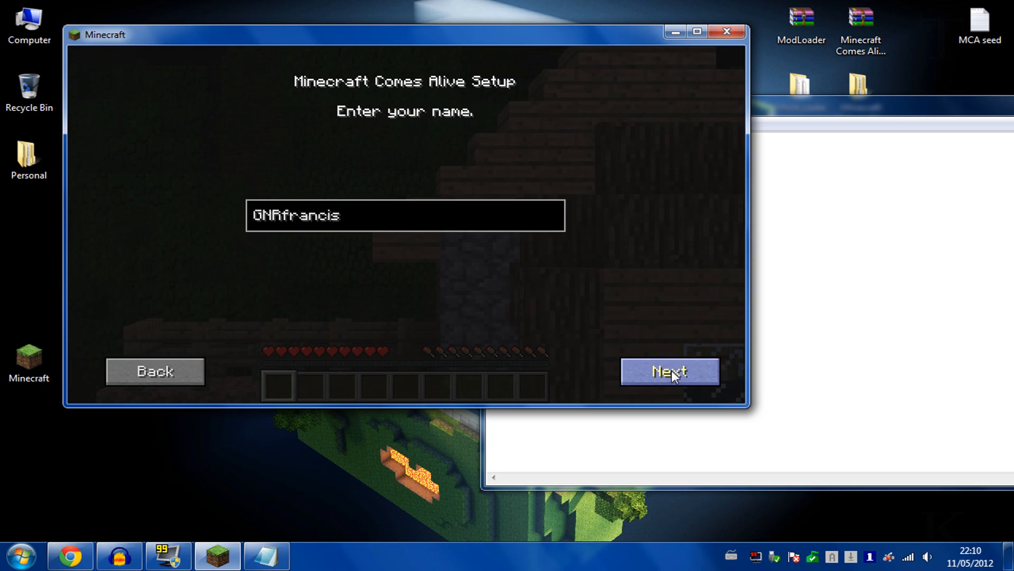
{"action": "left_click", "coordinate": [669, 371]}
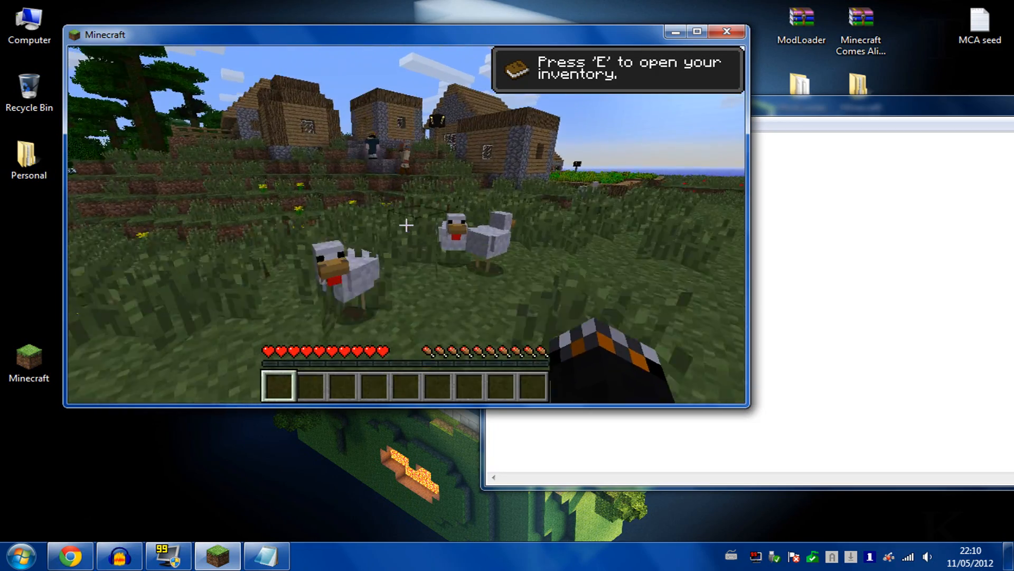
{"action": "mouse_move", "coordinate": [406, 225]}
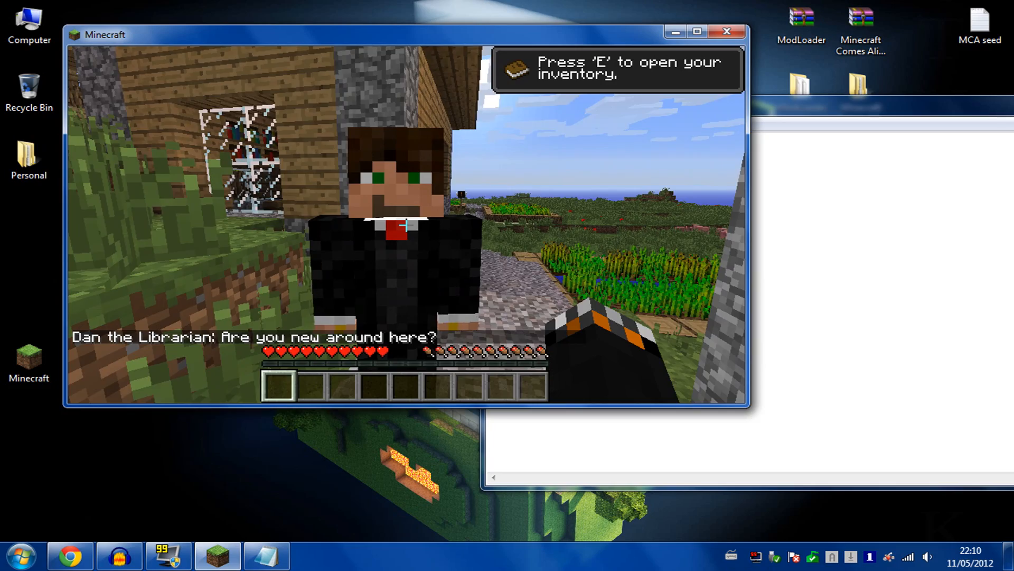
{"action": "mouse_move", "coordinate": [406, 225]}
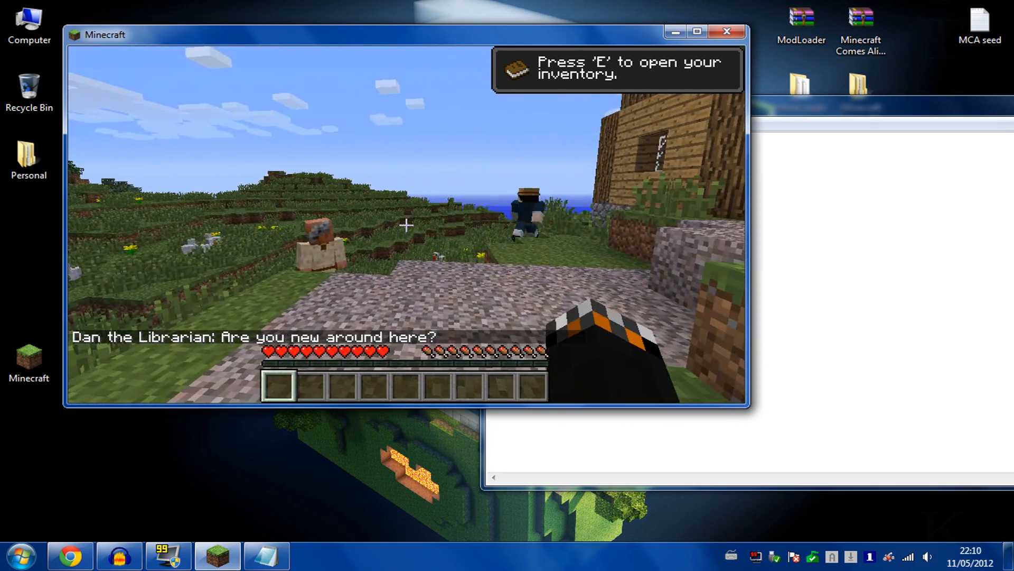
{"action": "key", "text": "Escape"}
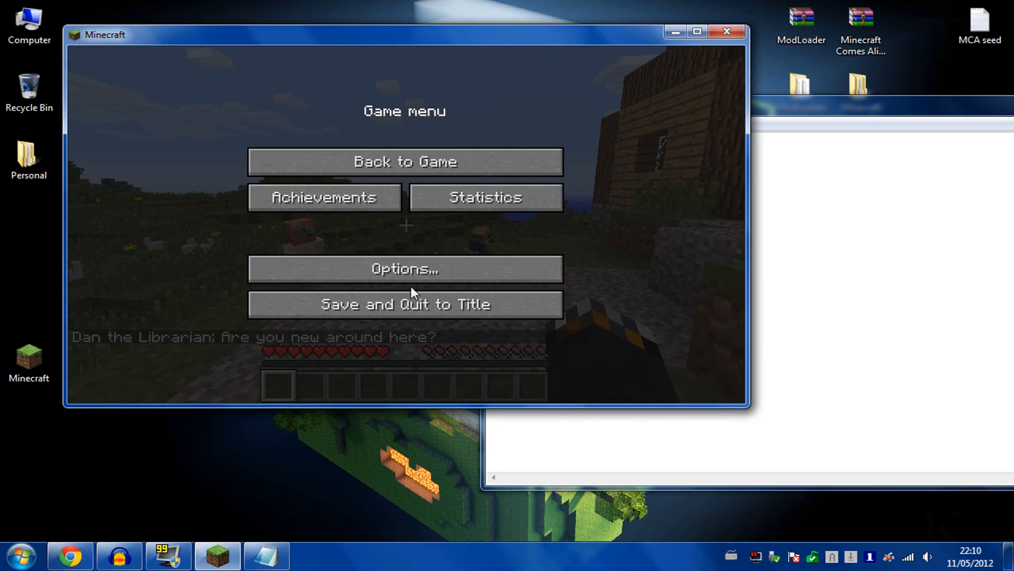
{"action": "mouse_move", "coordinate": [483, 241]}
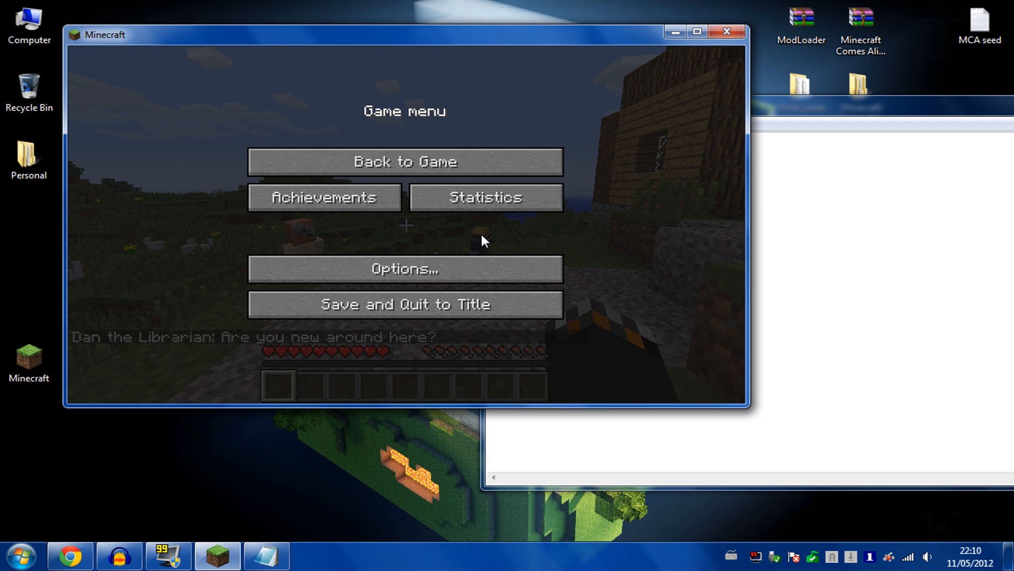